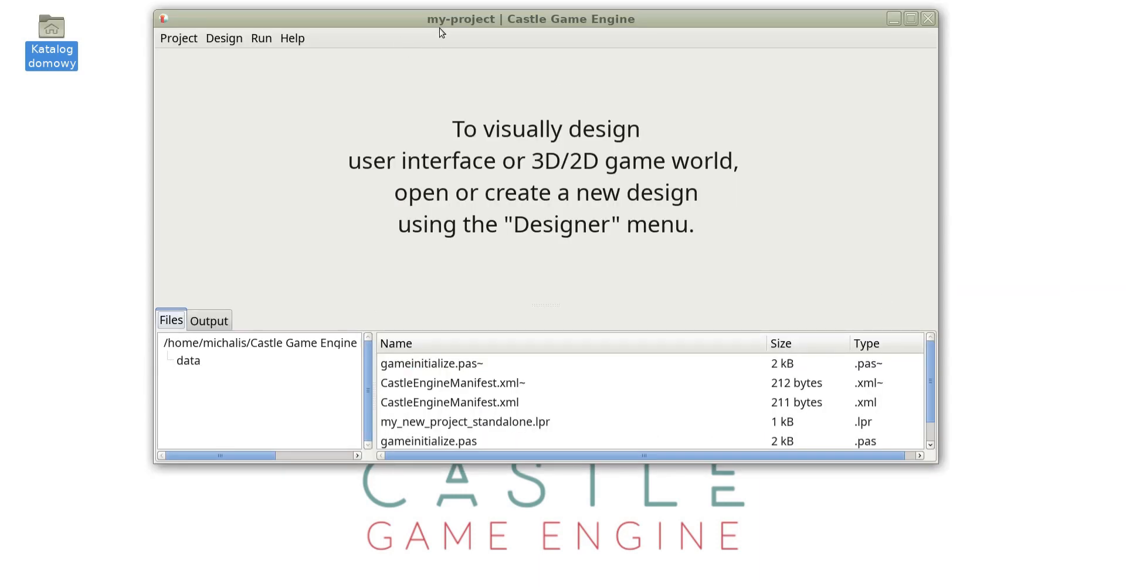
mouse_move(540, 305)
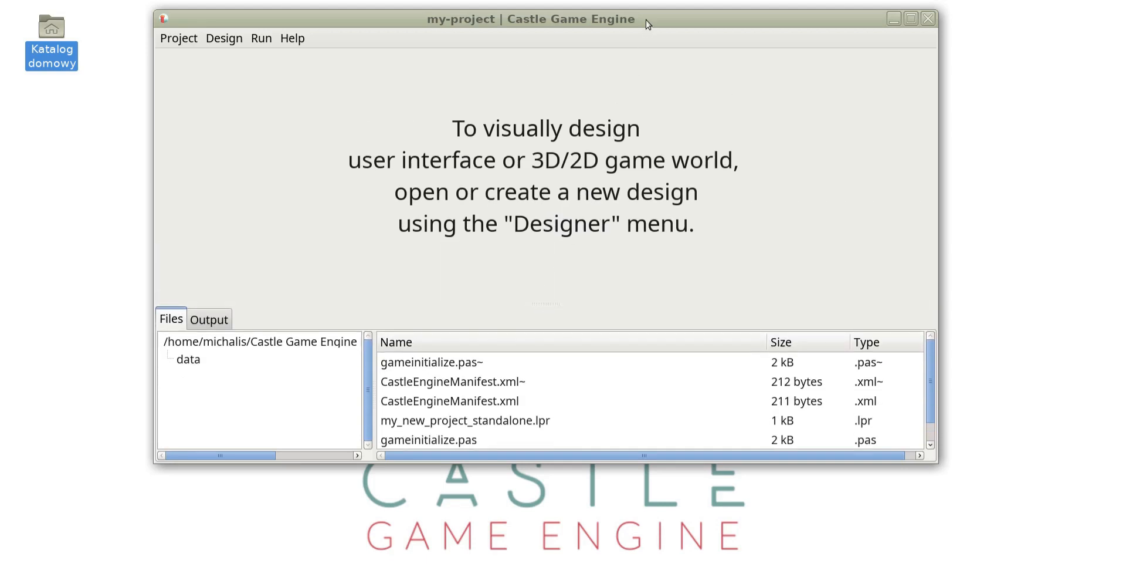
Maximize the my-project editor window so it fills the entire screen.
click(908, 19)
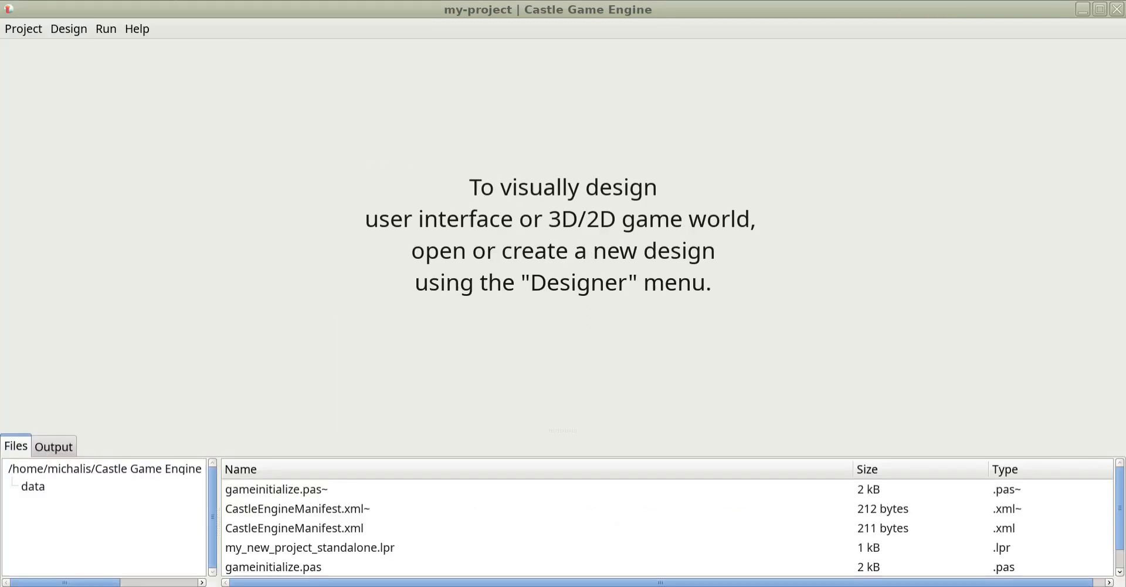
Compile And Run the project, launching the game with sphere, square, button and label.
click(68, 29)
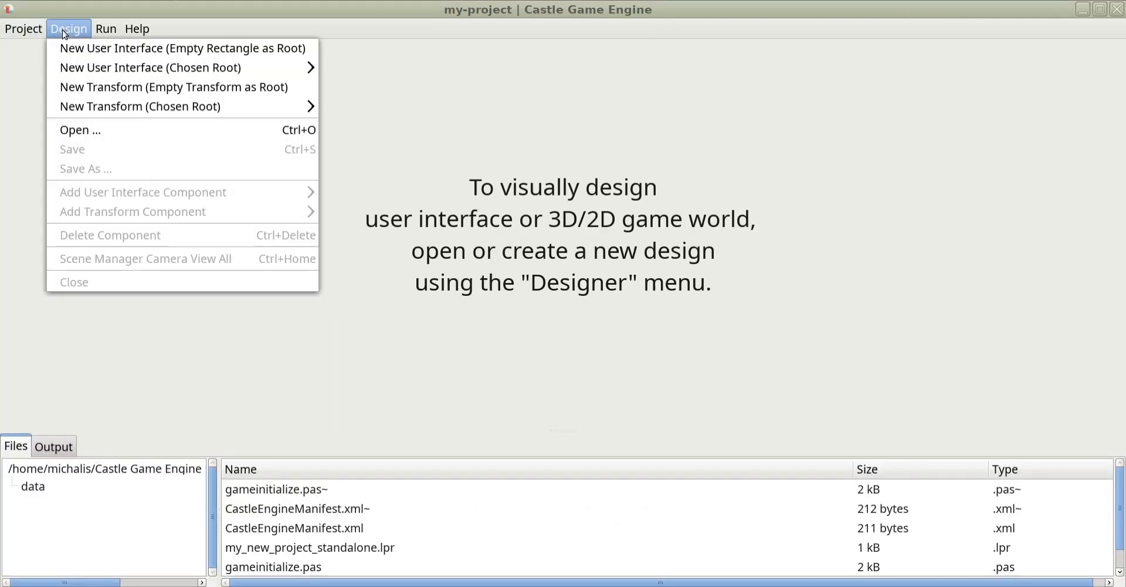
click(106, 28)
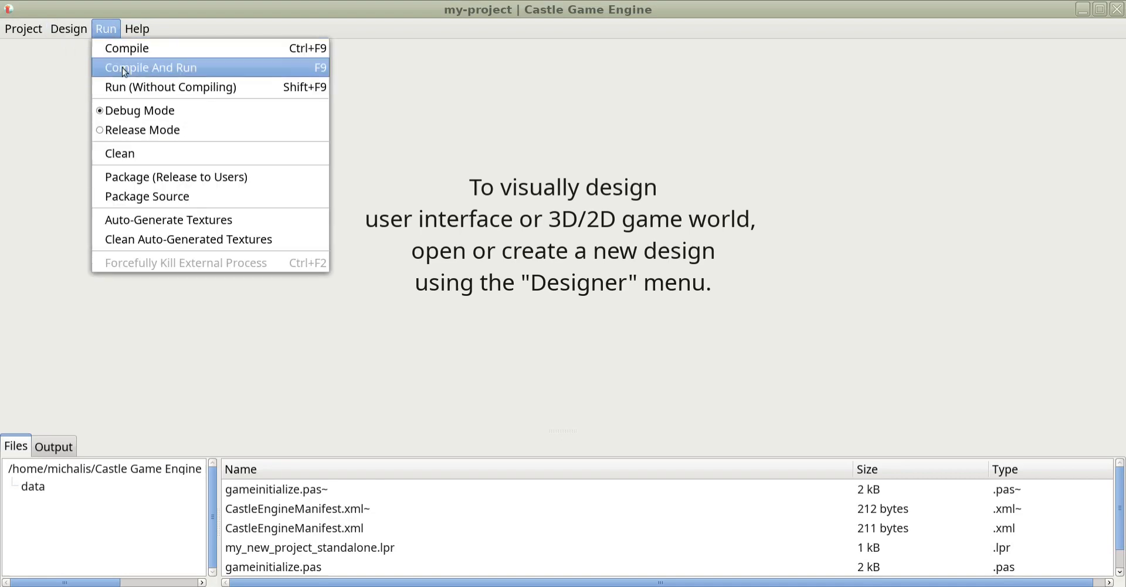
click(150, 67)
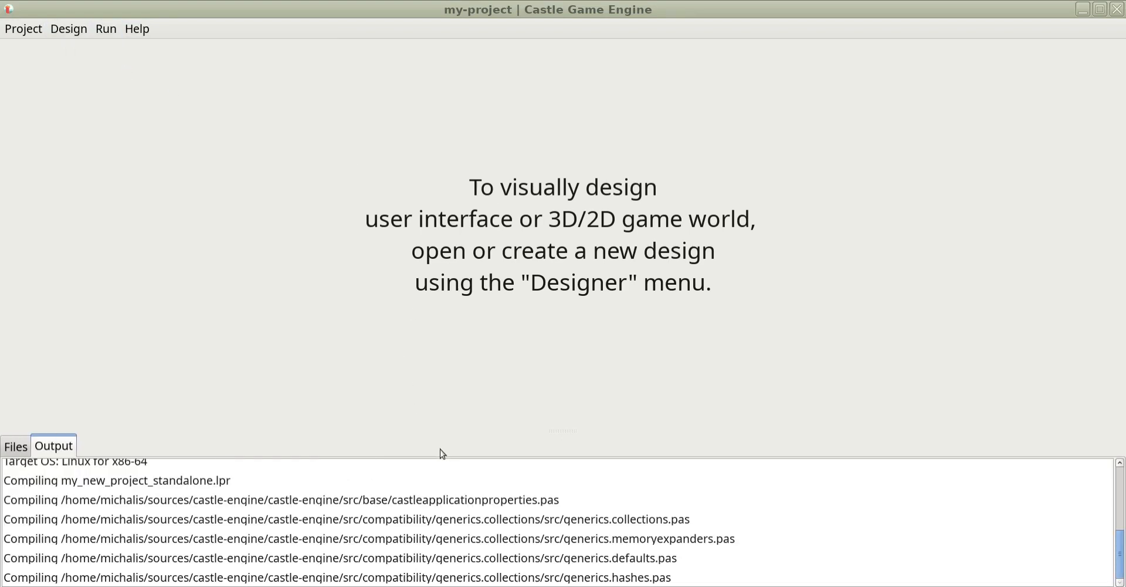
mouse_move(446, 432)
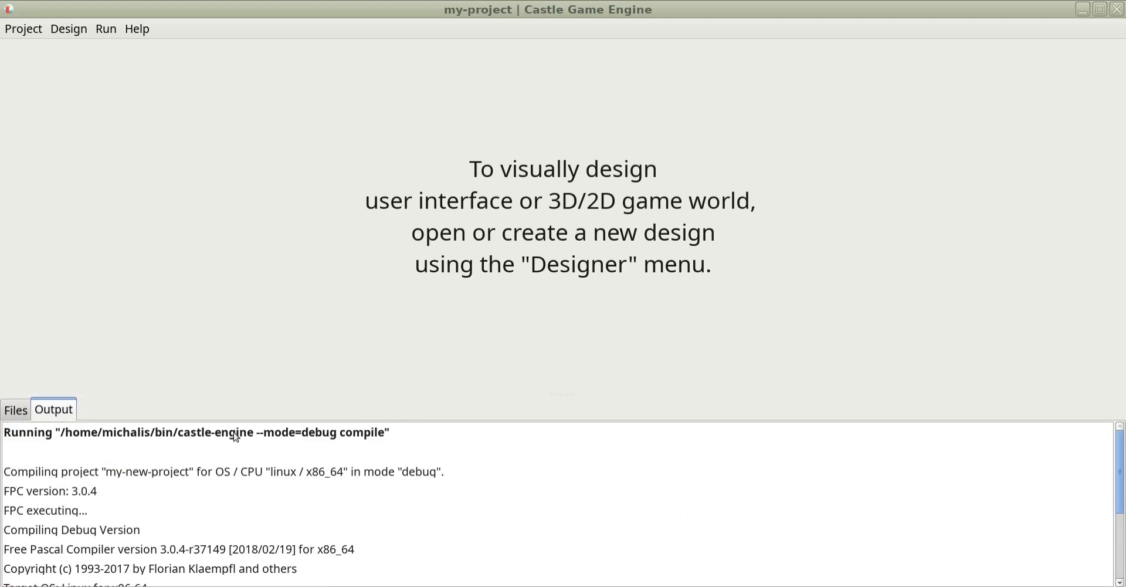
scroll(down, 3)
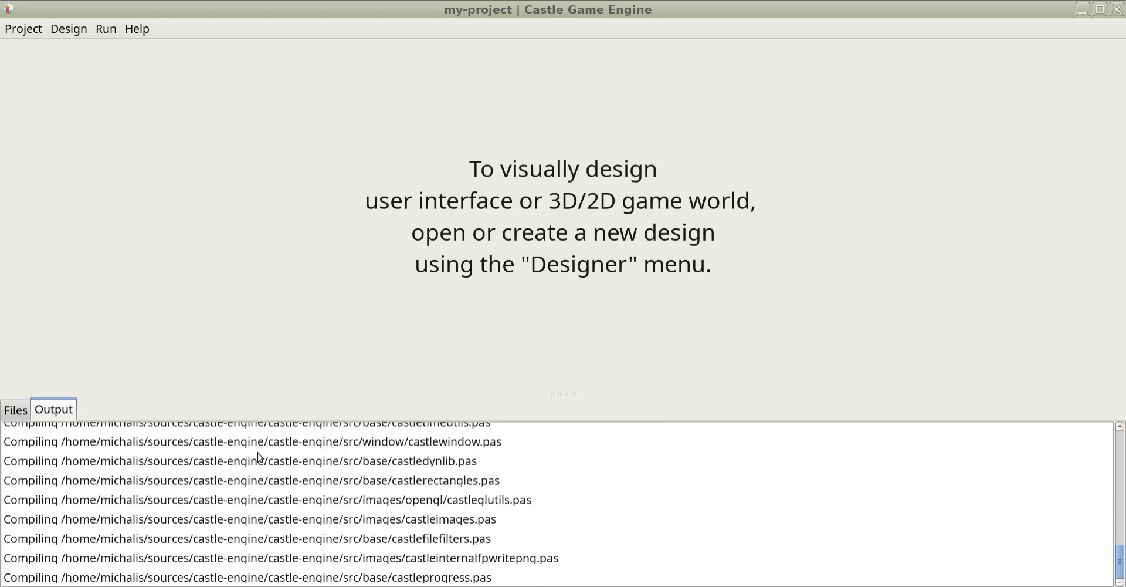
click(108, 28)
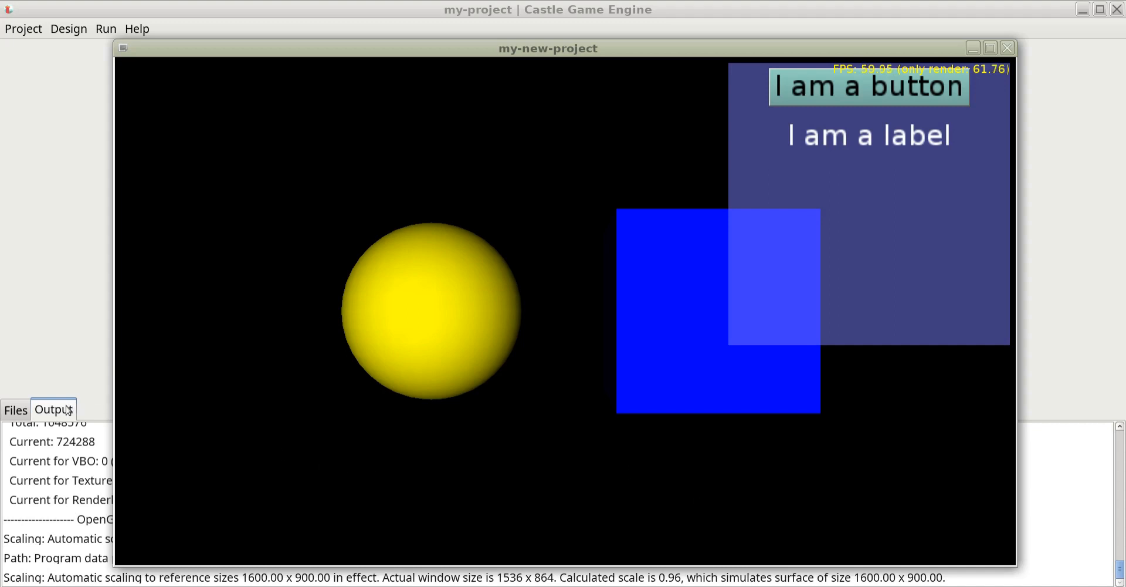
Close the running game window and scroll through the graphics capability report in Output.
click(1010, 48)
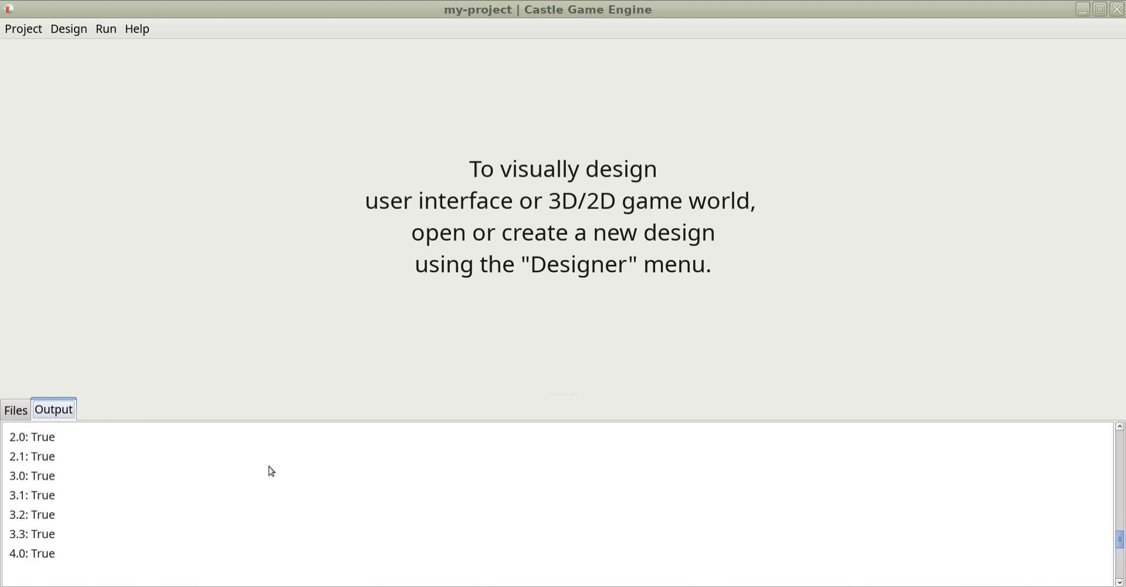
scroll(down, 3)
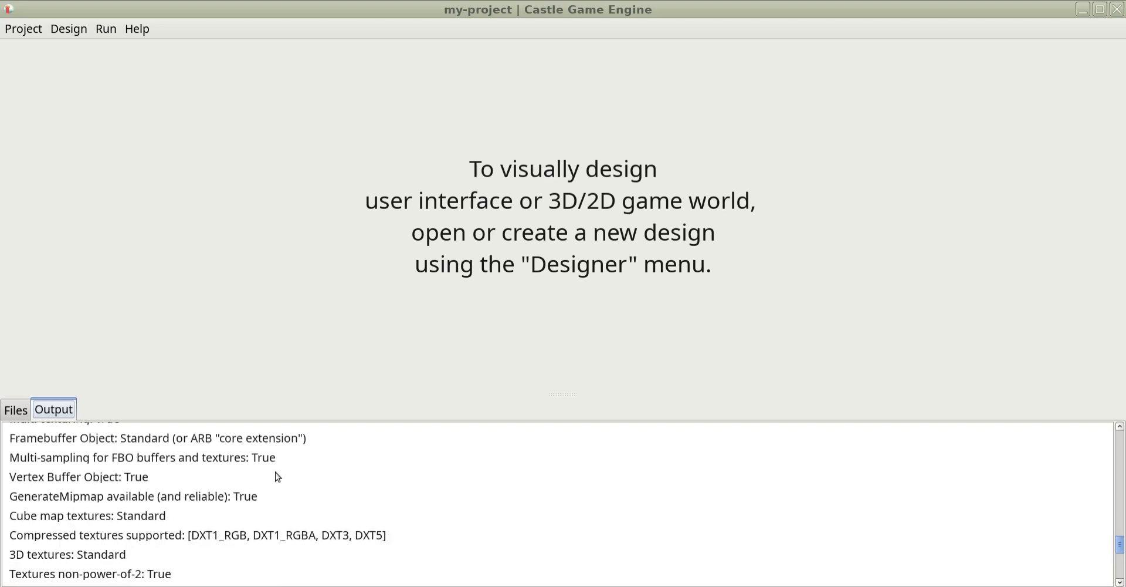
scroll(down, 3)
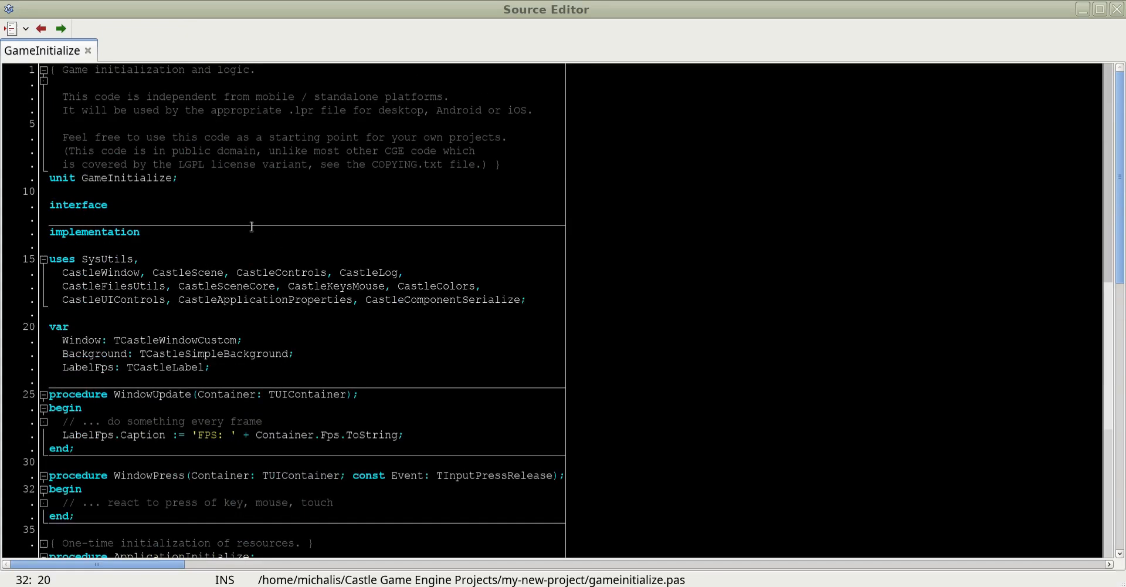
Scroll to ApplicationInitialize and select the main.castle-user-interface file name in UserInterfaceLoad.
scroll(down, 3)
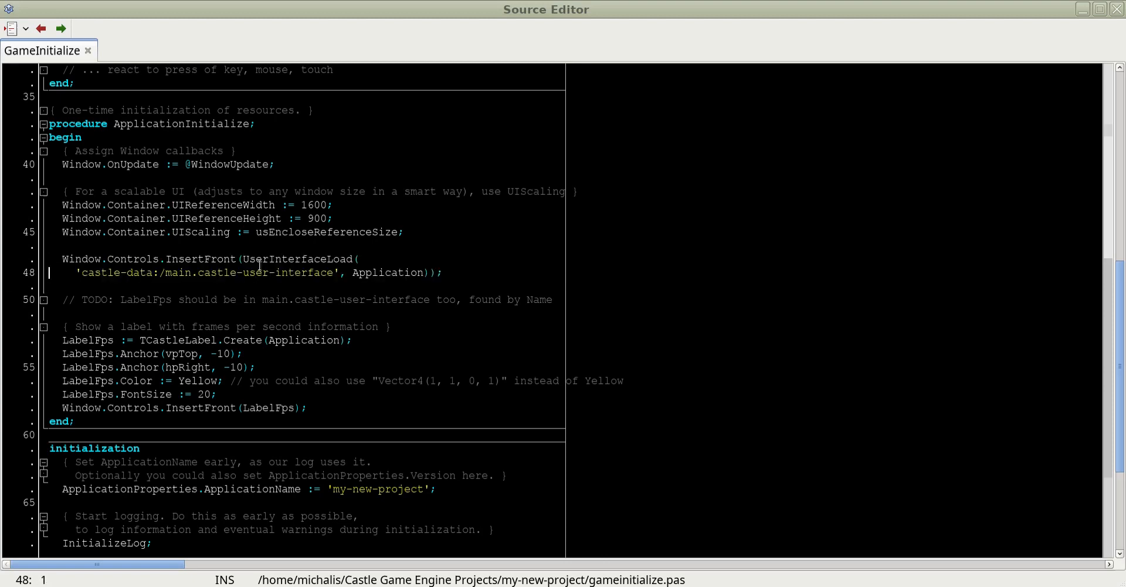
double_click(182, 272)
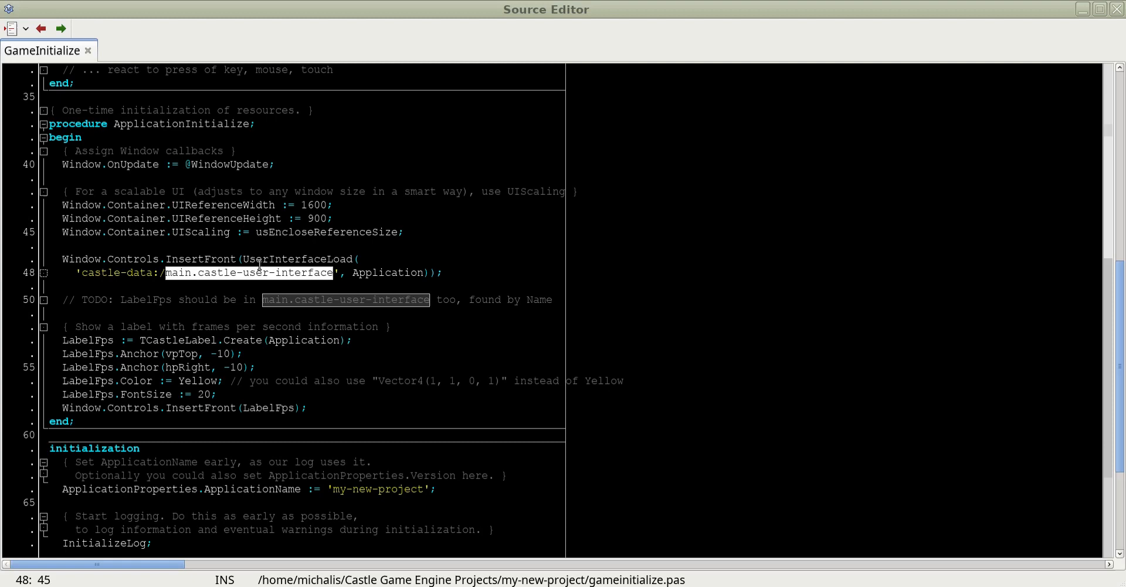
mouse_move(517, 316)
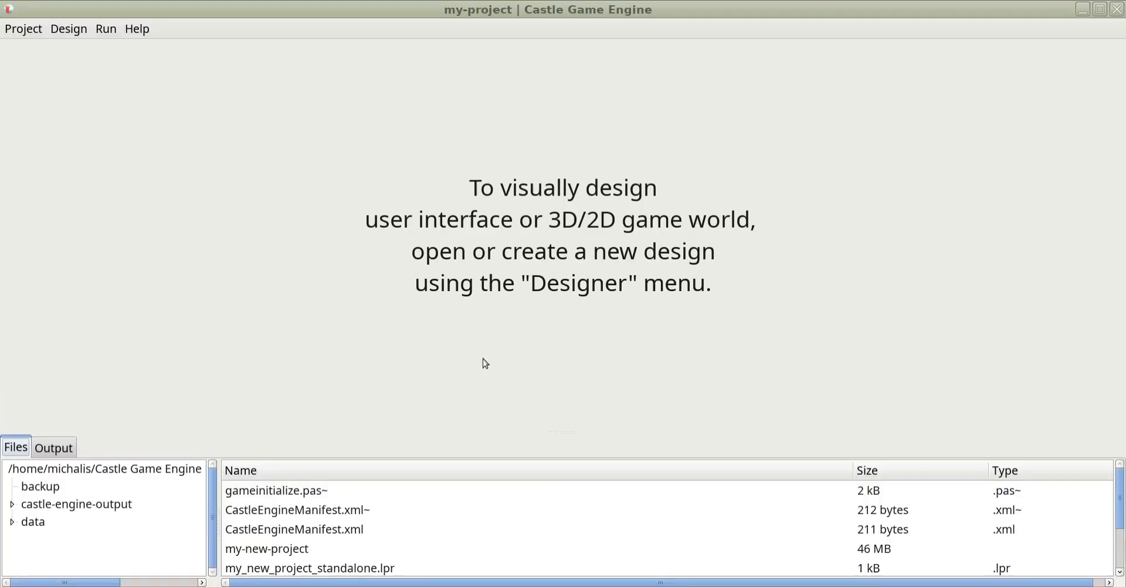
mouse_move(4, 71)
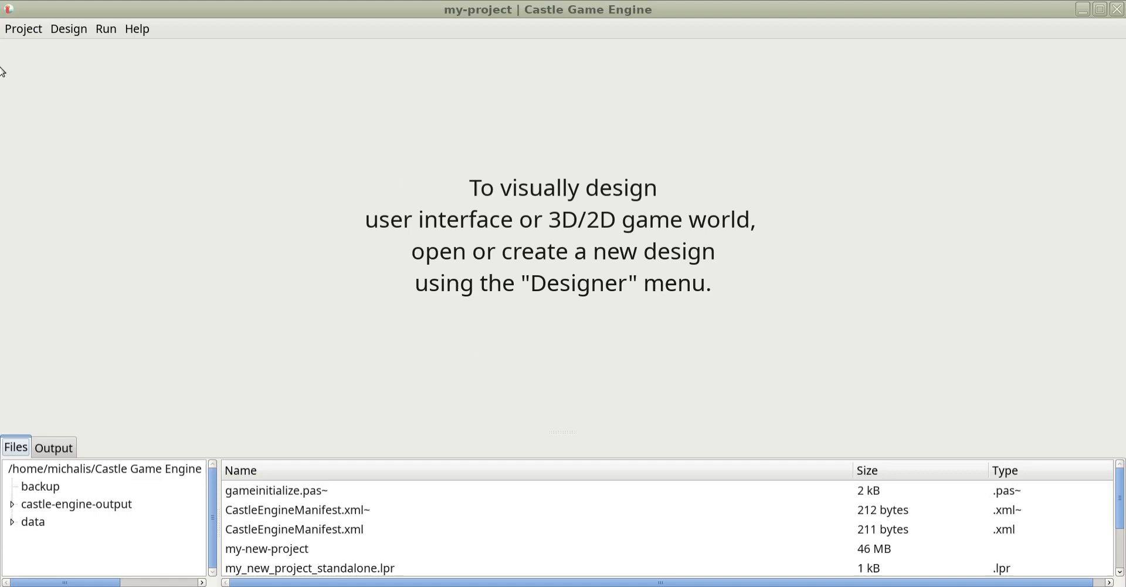
Open main.castle-user-interface from the data folder via Design > Open.
click(68, 28)
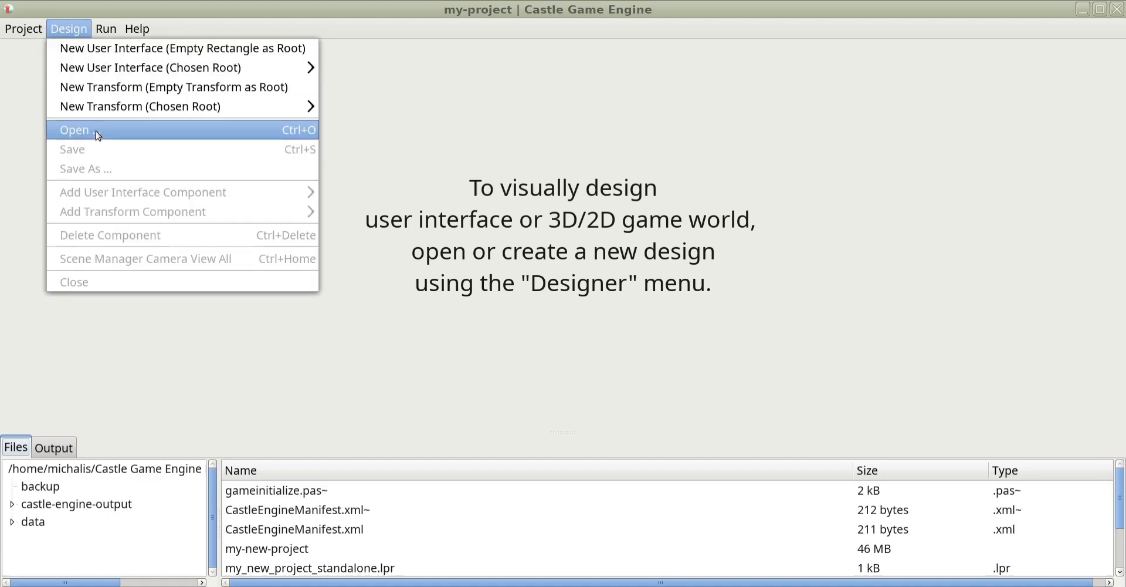
click(74, 130)
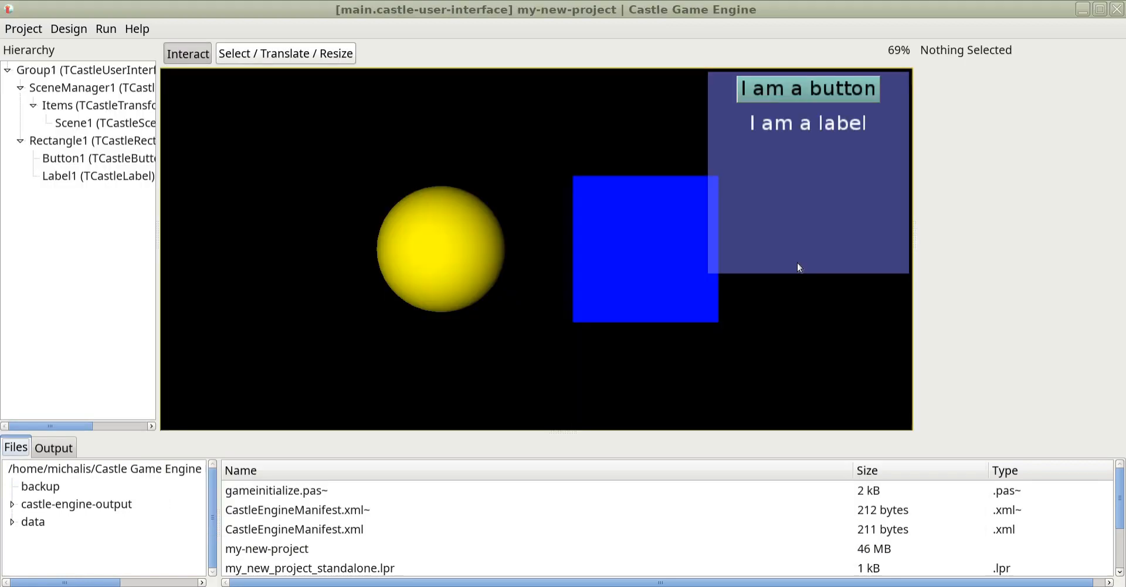
mouse_move(321, 234)
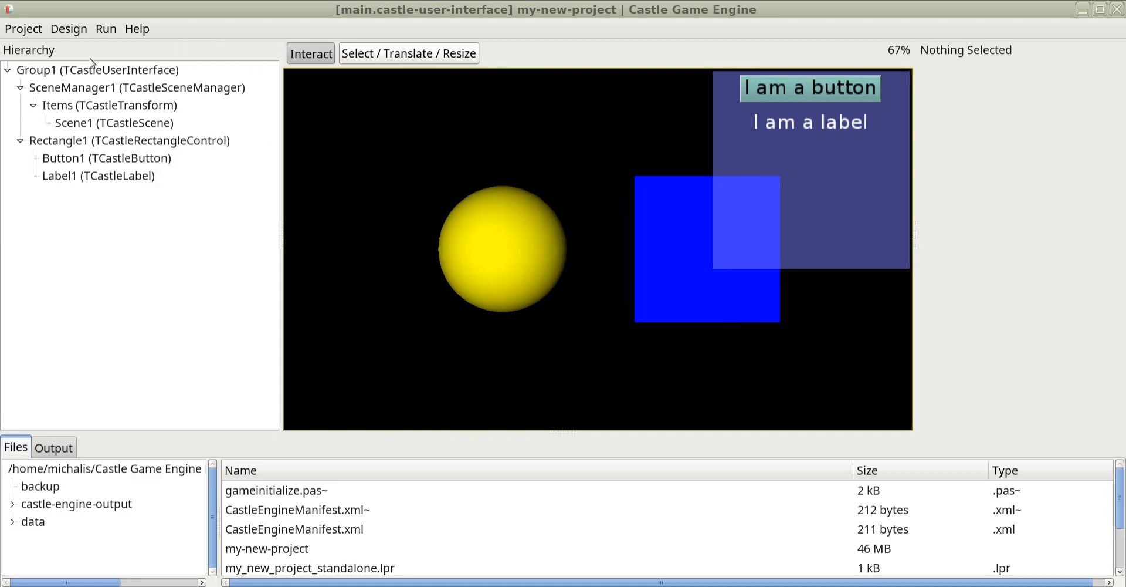
Inspect Group1, Rectangle1 and Label1 in turn, ending on the 'I am a label' caption.
click(80, 69)
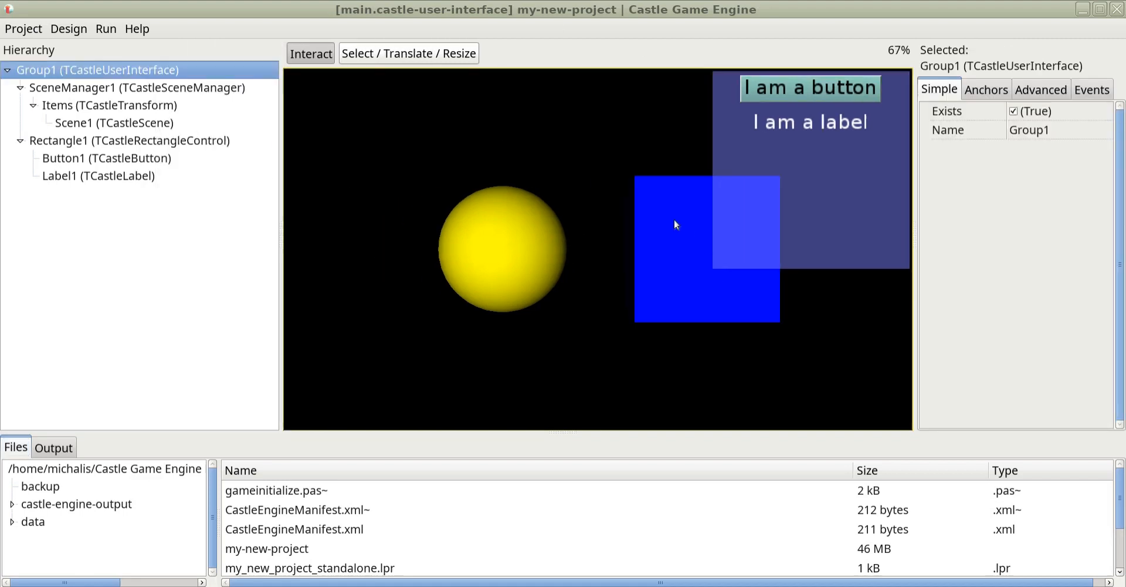
mouse_move(221, 96)
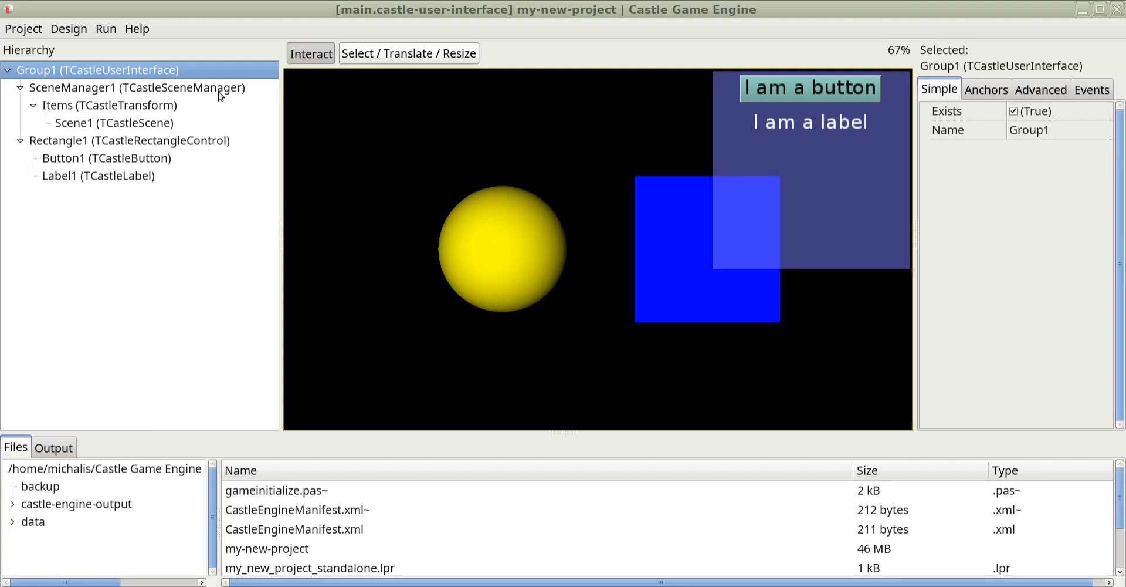
click(136, 87)
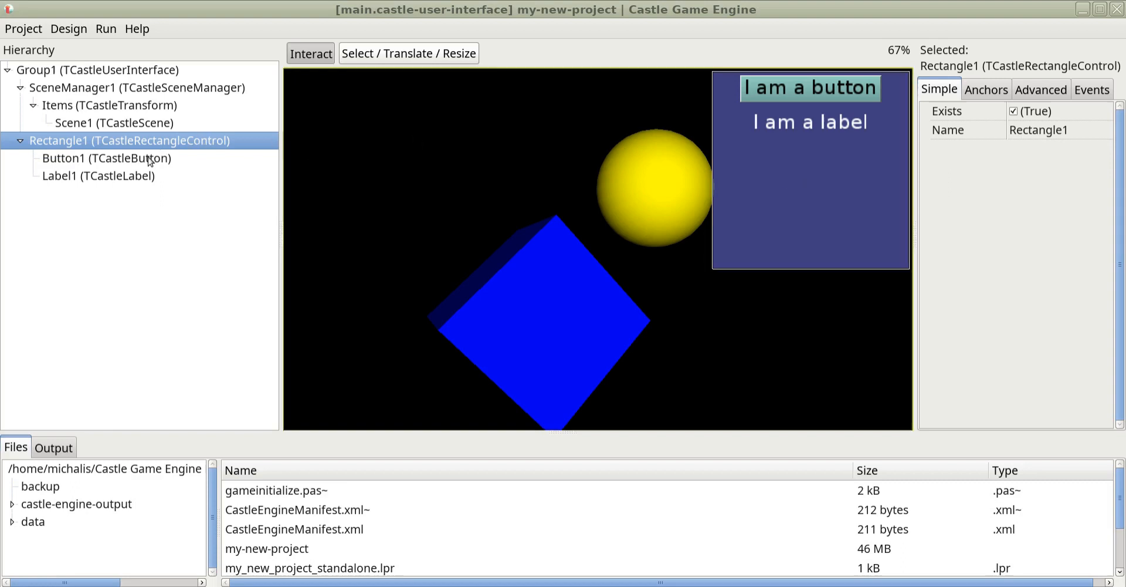
click(94, 176)
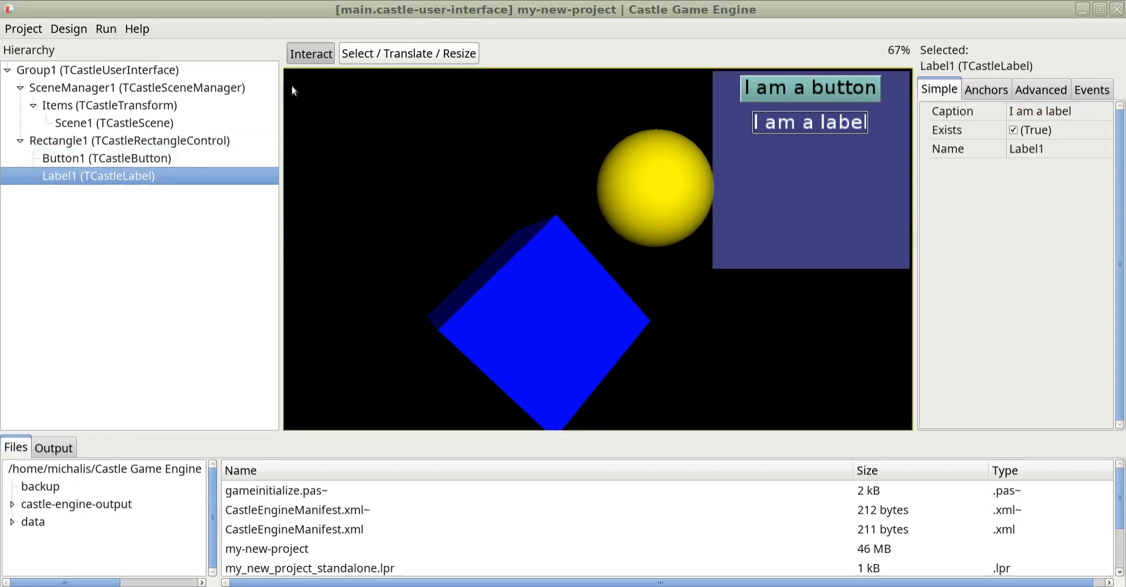
mouse_move(160, 84)
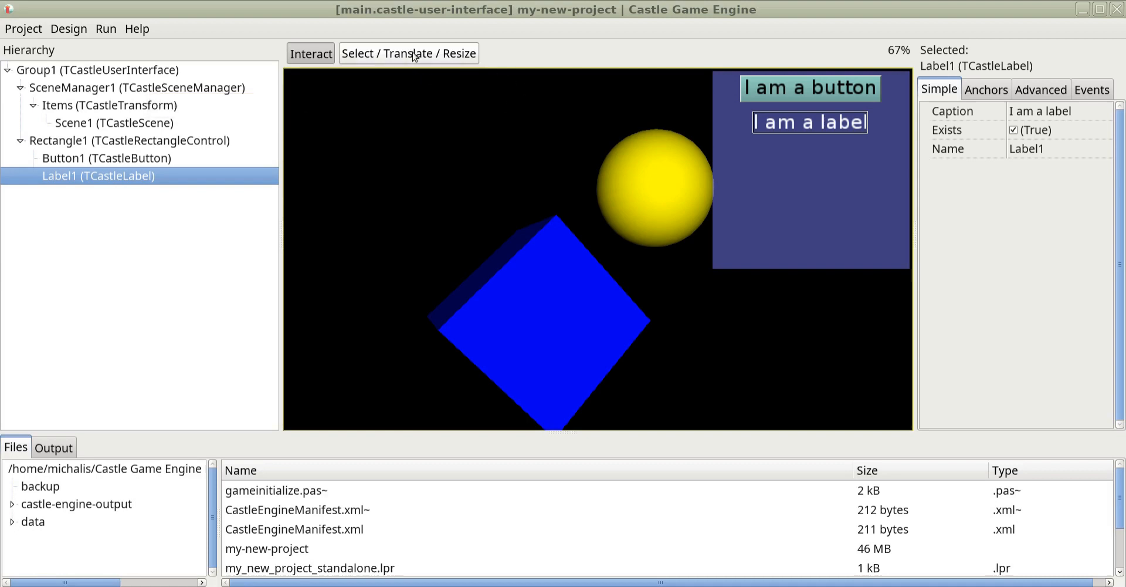
Resize Rectangle1 with the move-and-resize tool, then select Label1 in the Hierarchy.
click(407, 53)
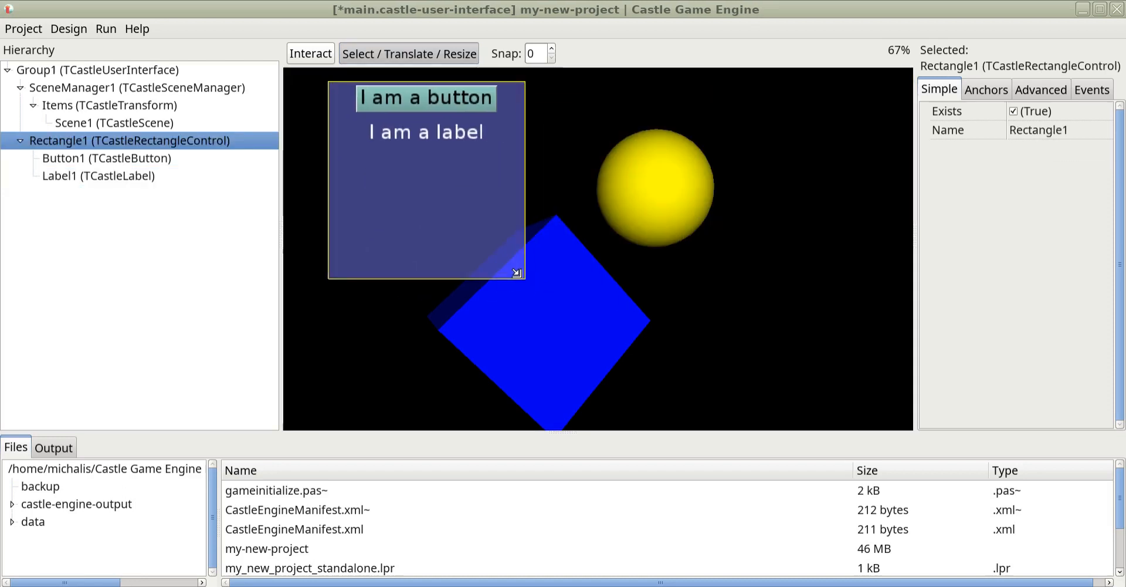
drag(516, 271, 525, 179)
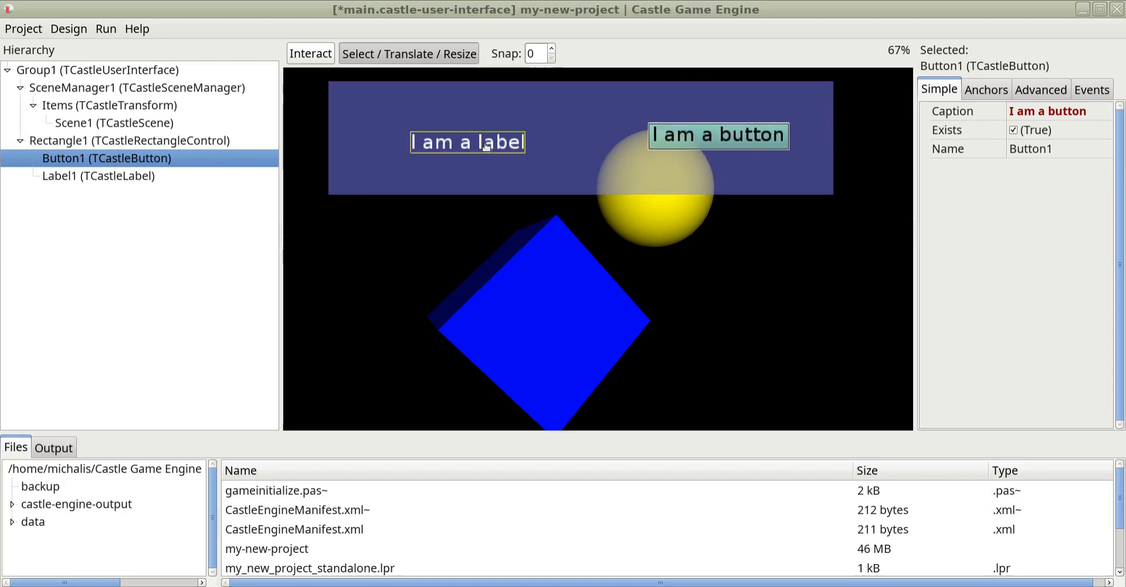
click(99, 175)
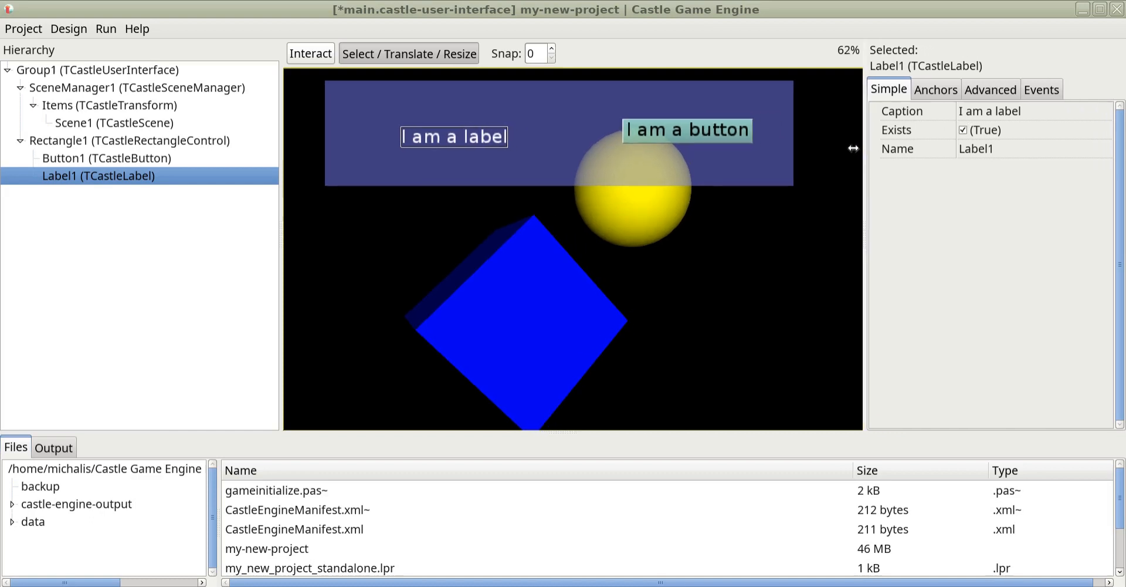
Caption the label 'Really a label' and the button 'Button really', toggling Exists off and on.
click(994, 111)
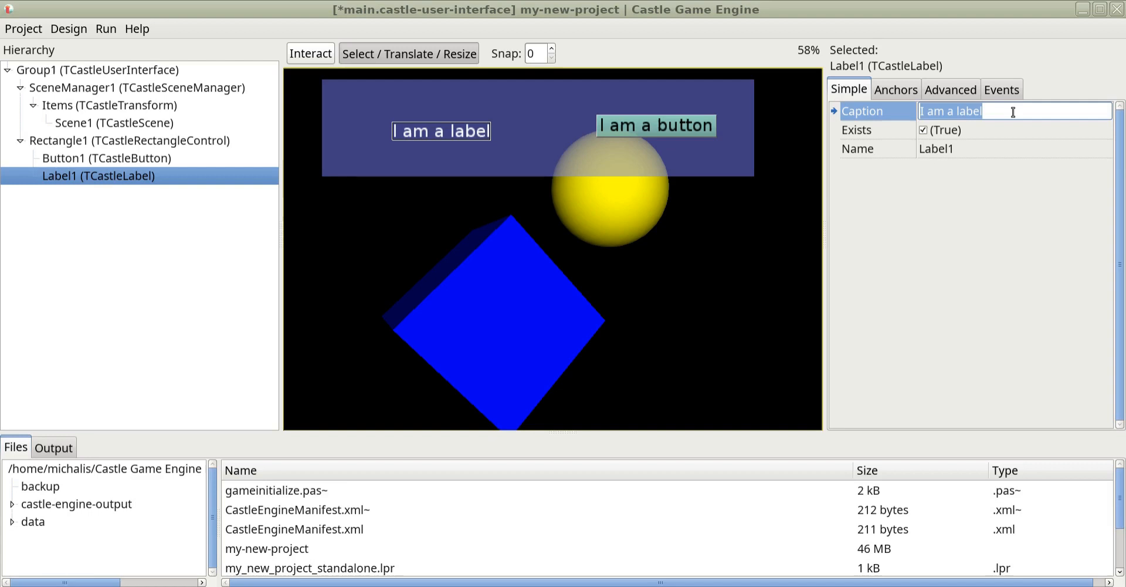
text(Really a labe)
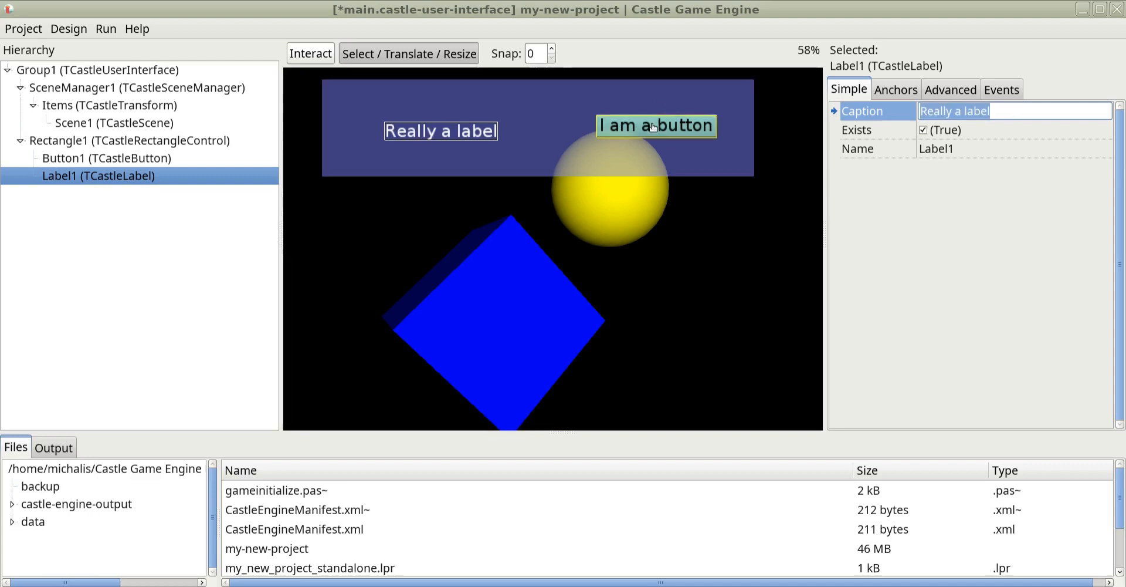
click(91, 158)
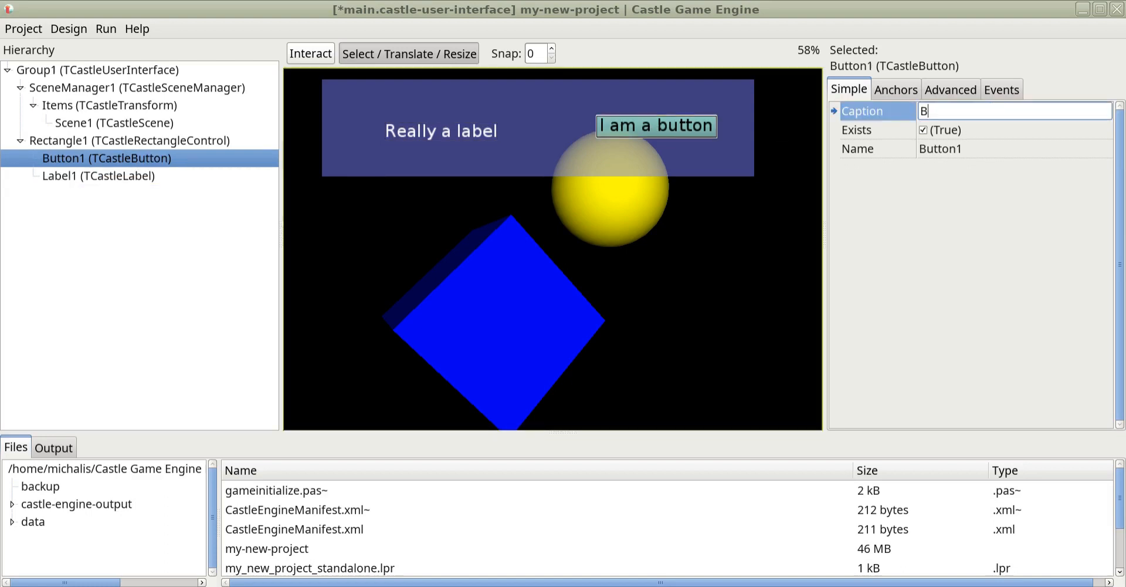
text(Button really)
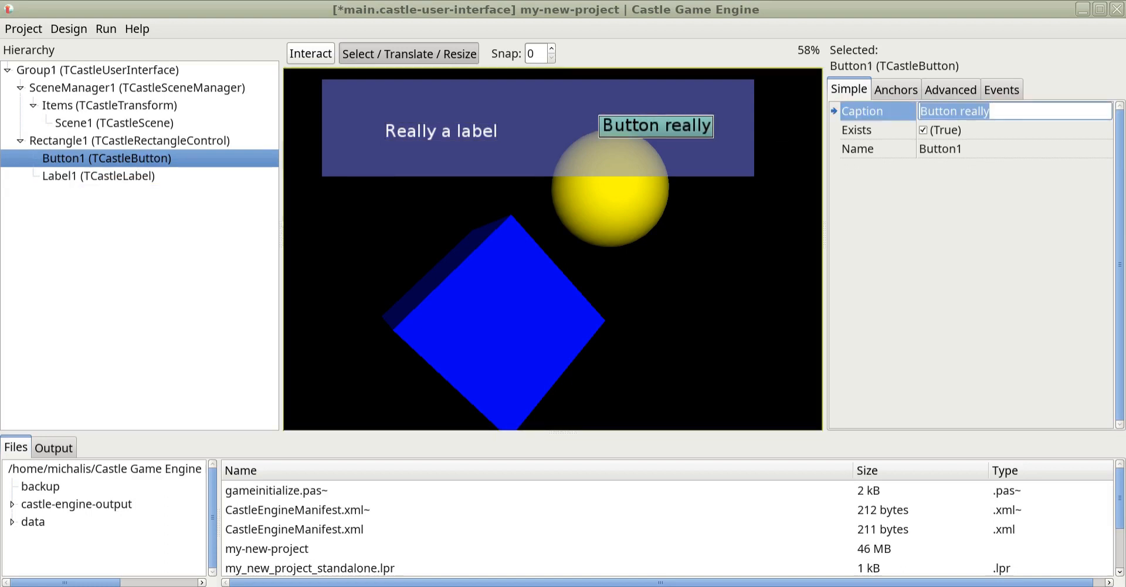
click(922, 130)
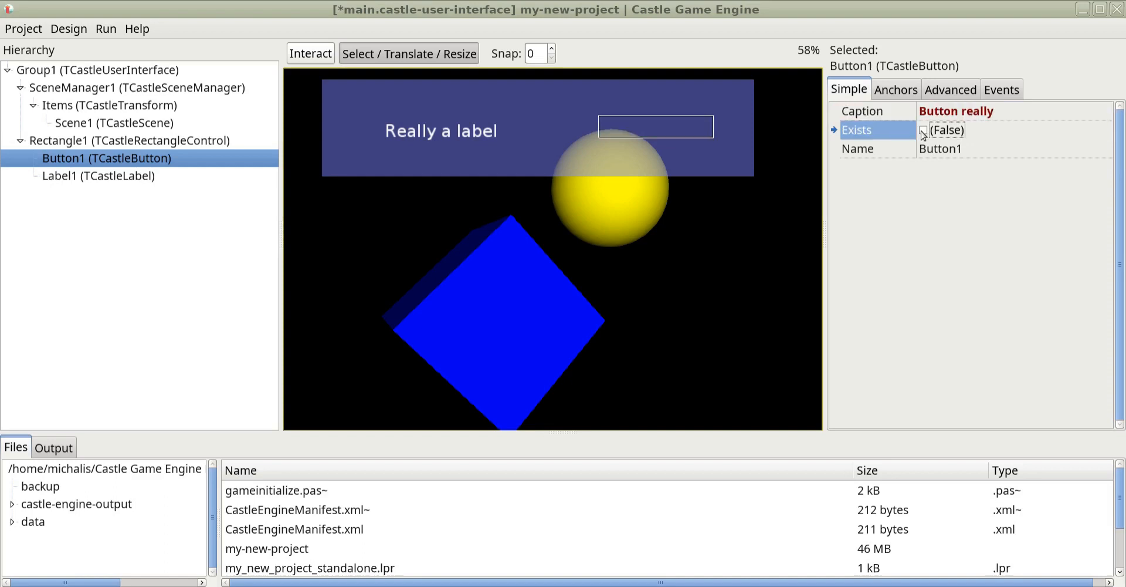
click(922, 130)
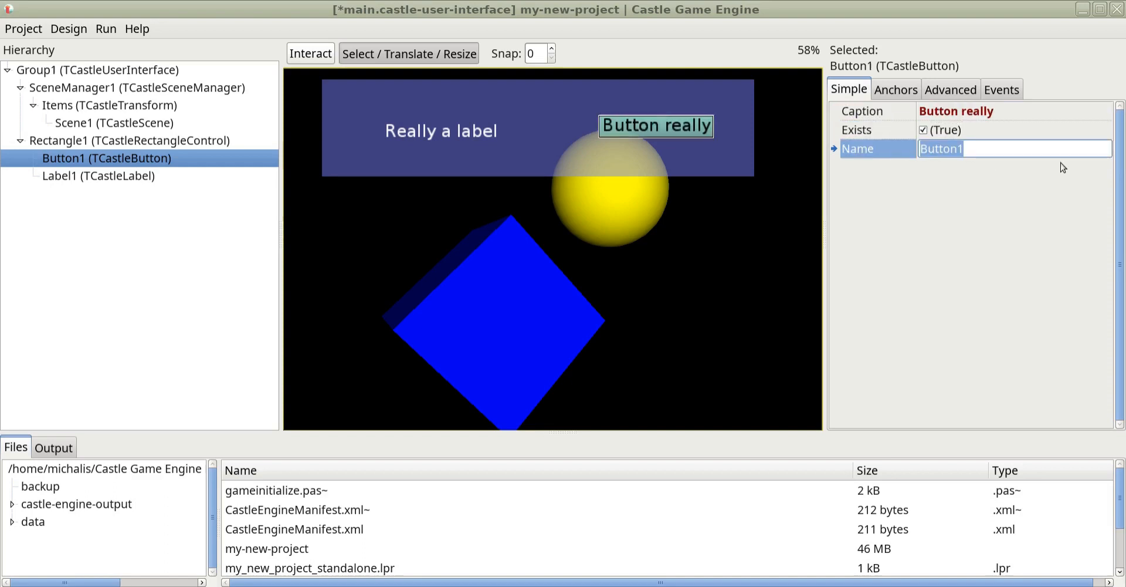
Rename the button to ButtonAnotherName and set its FontScale to 1.5.
key(BackSpace)
text(AnotherName)
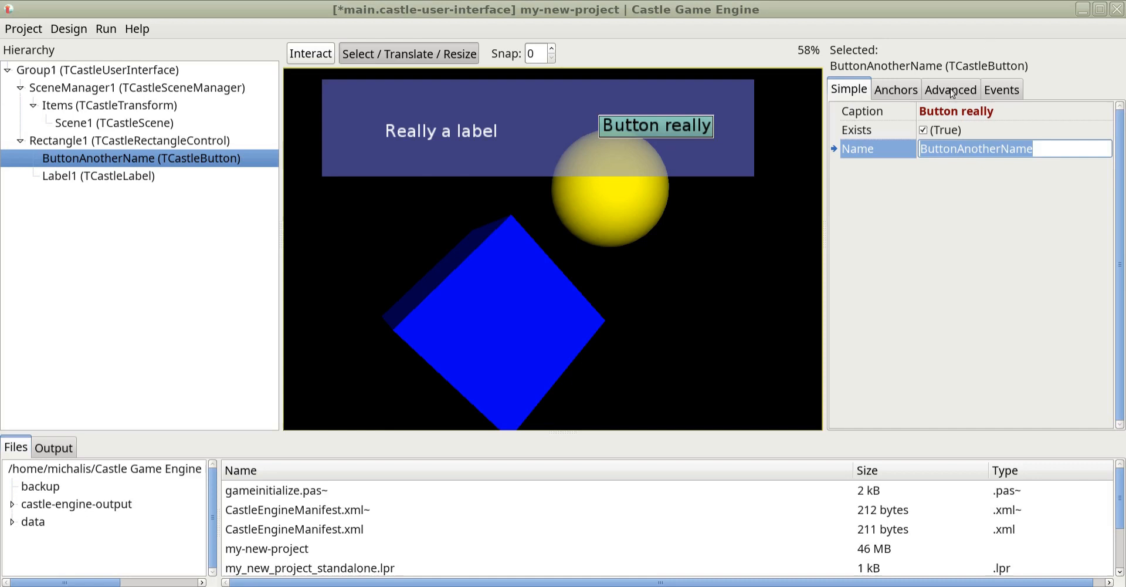
click(951, 88)
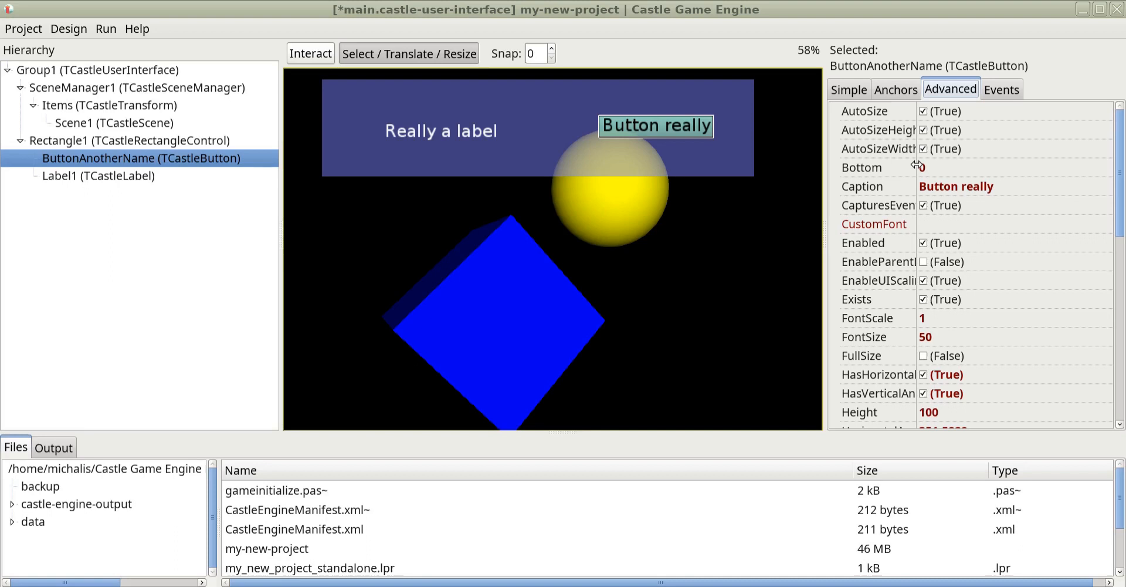
scroll(down, 3)
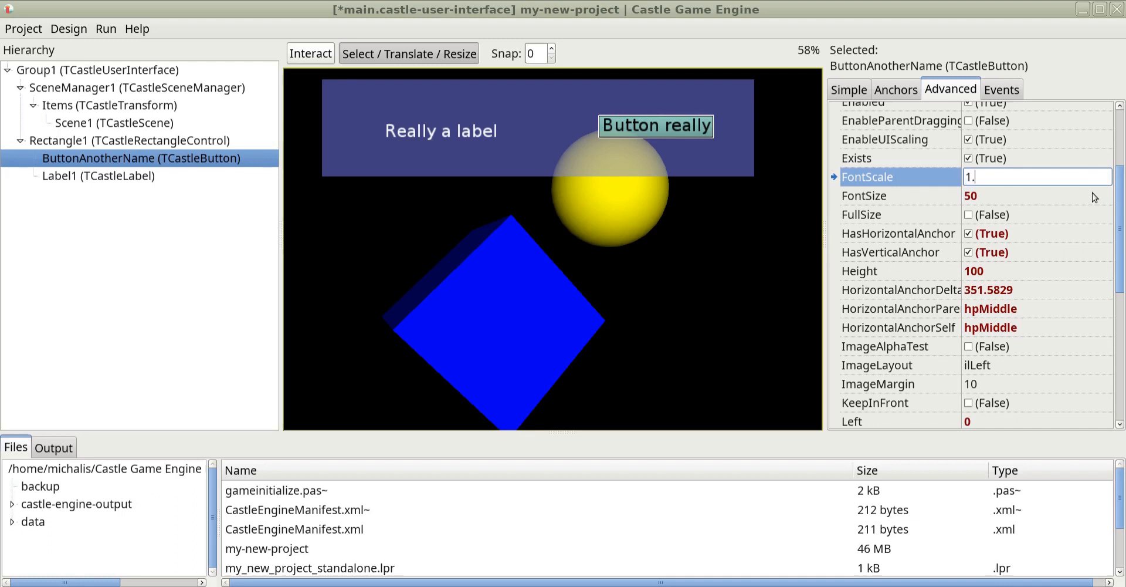
text(1.5)
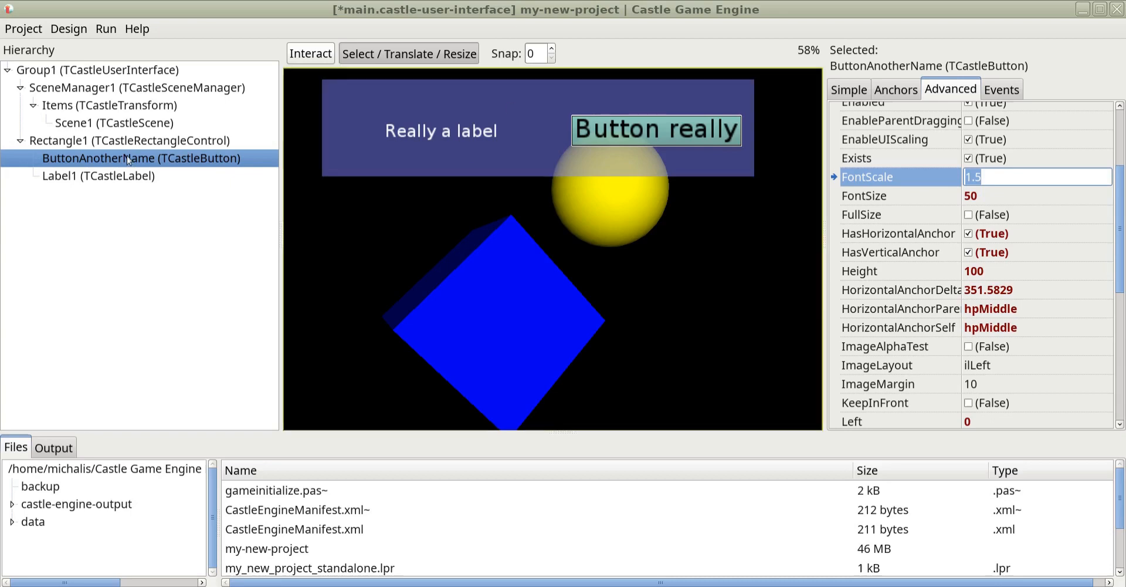
Add a TCastleImageControl inside Rectangle1 and select the new ImageControl1.
click(68, 29)
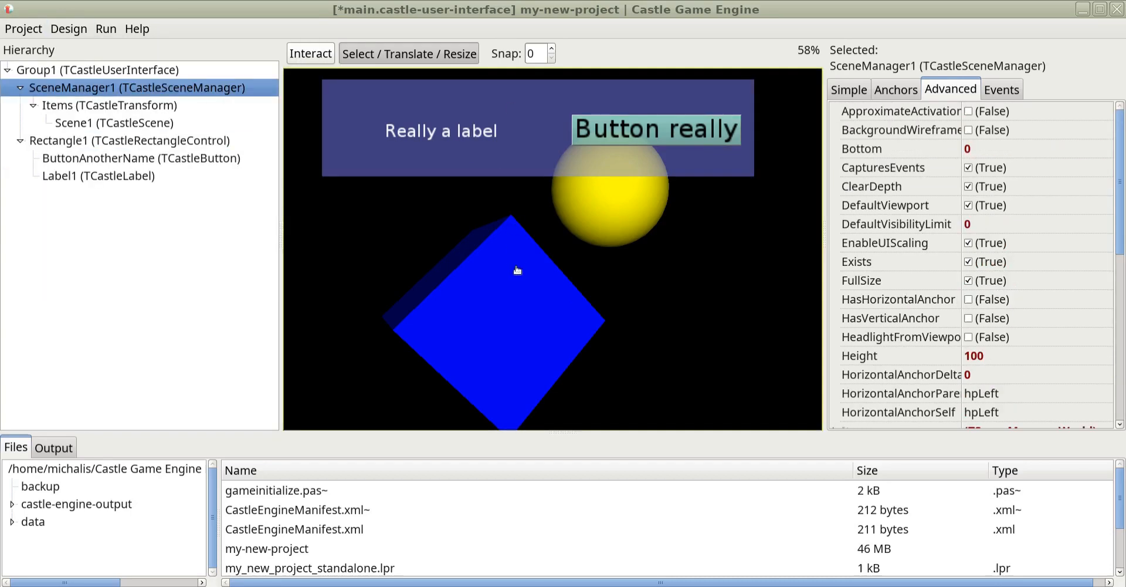
click(114, 141)
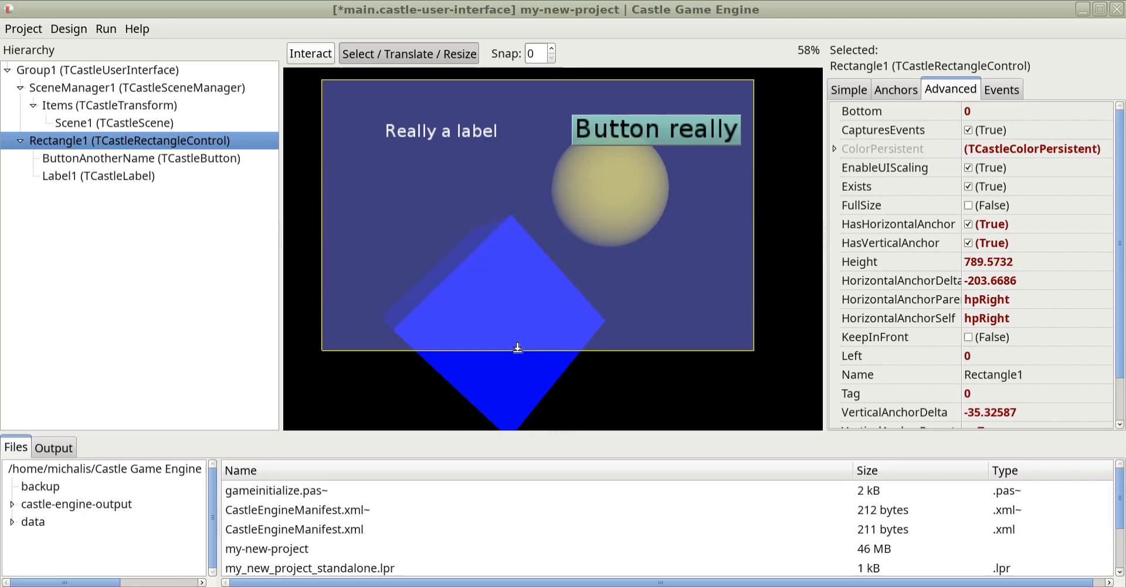
click(68, 28)
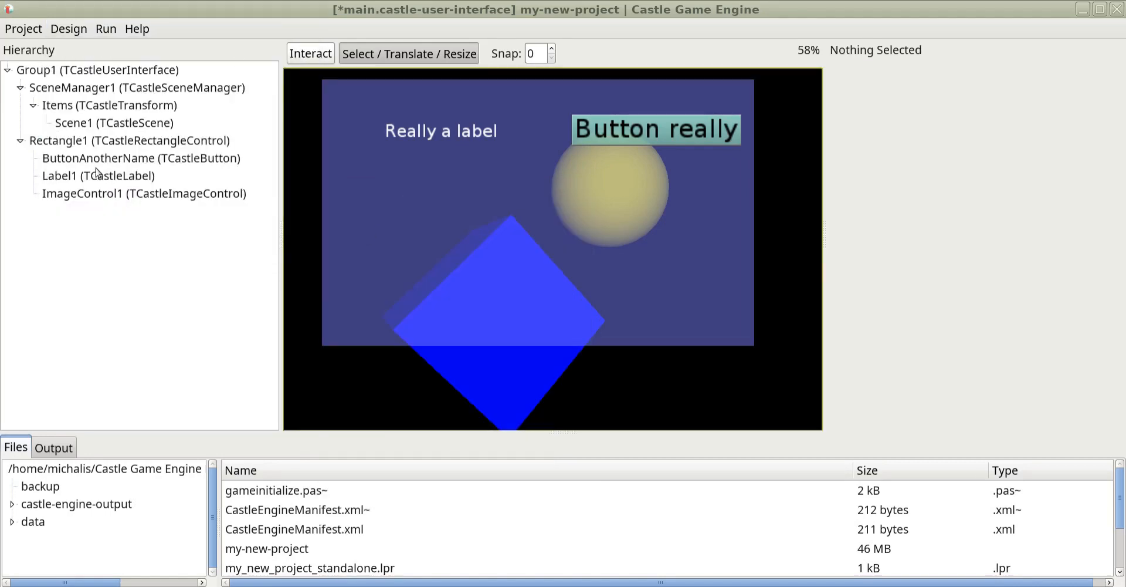
click(144, 193)
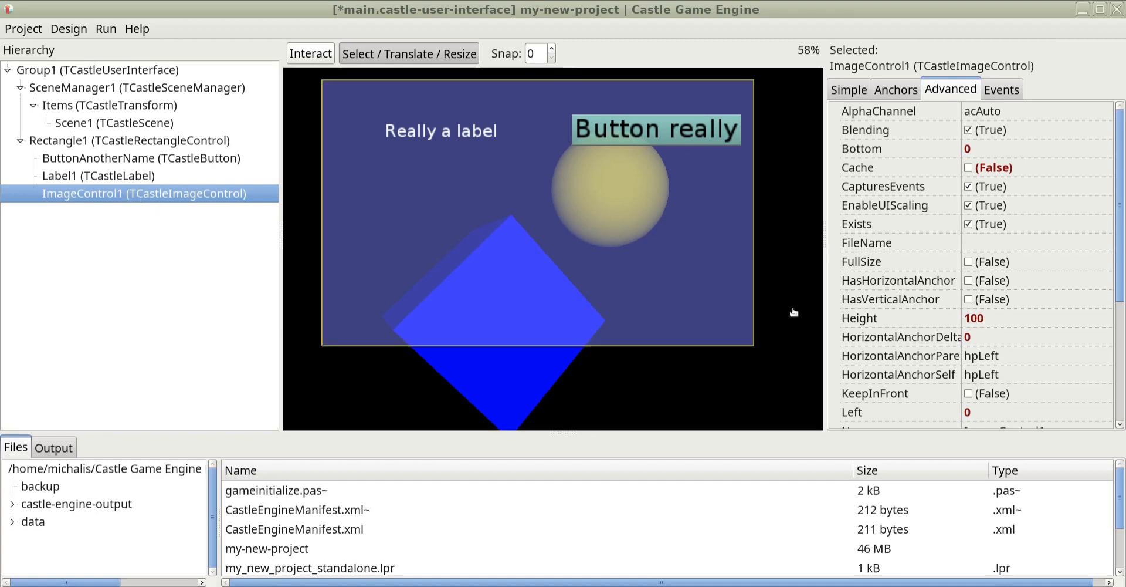
Browse for the image URL in the my-new-project folder, then cancel without choosing.
click(849, 89)
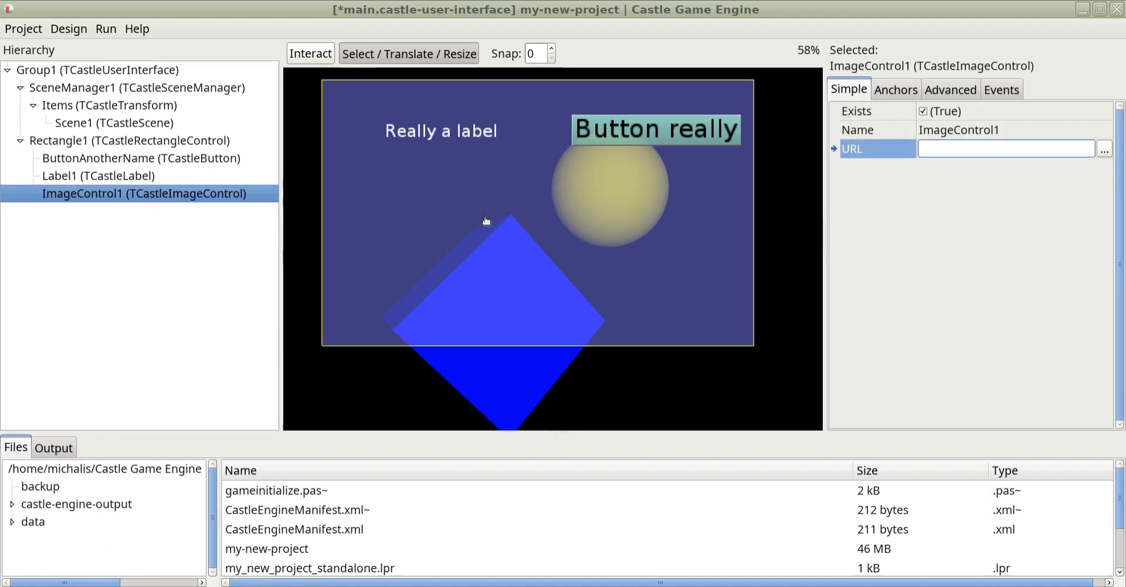
mouse_move(748, 215)
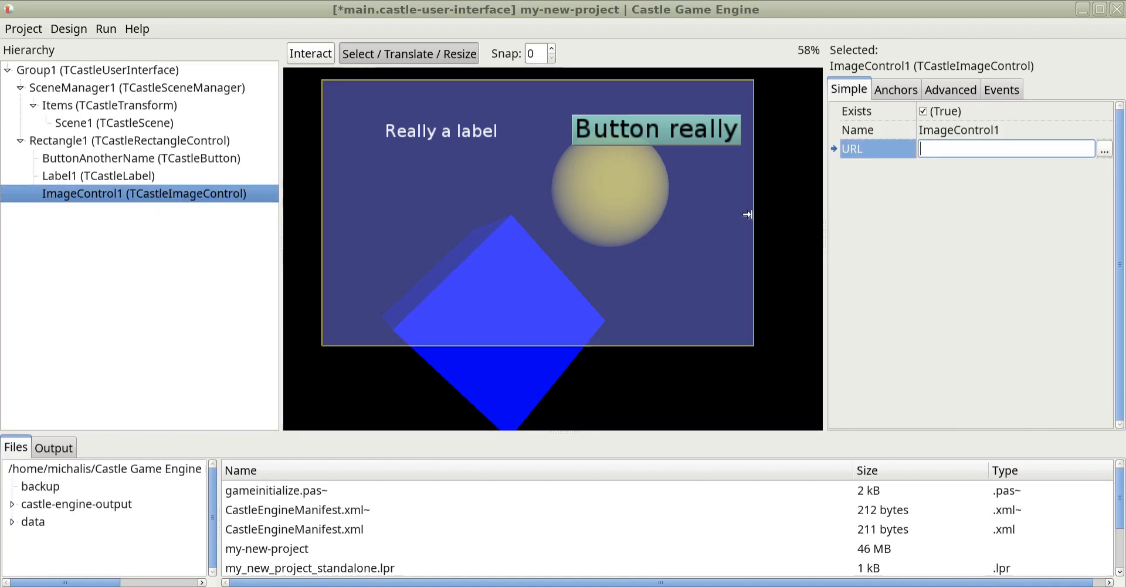
click(1107, 150)
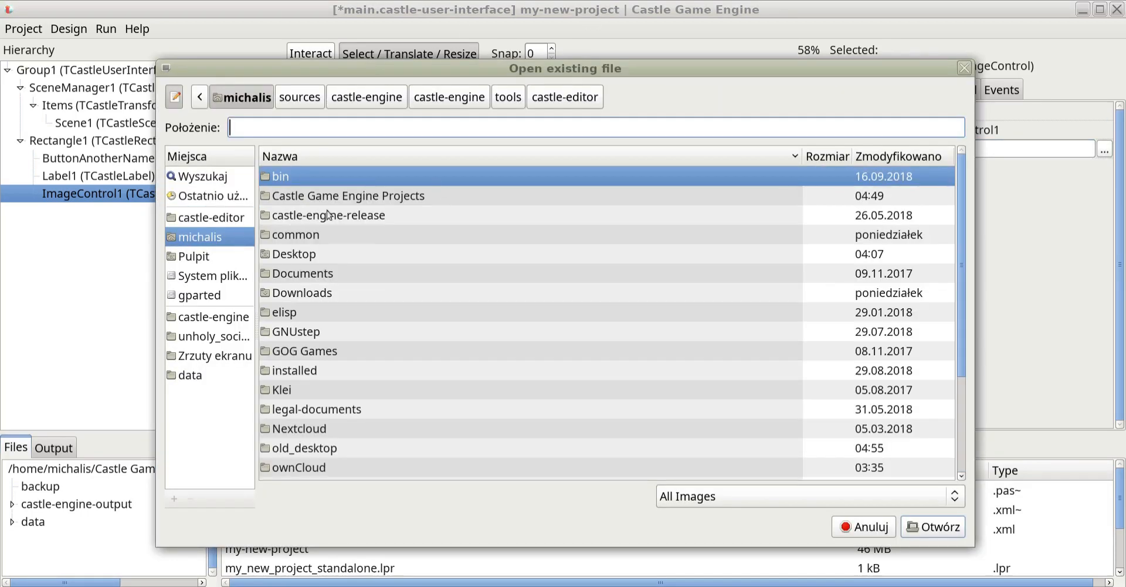
double_click(349, 195)
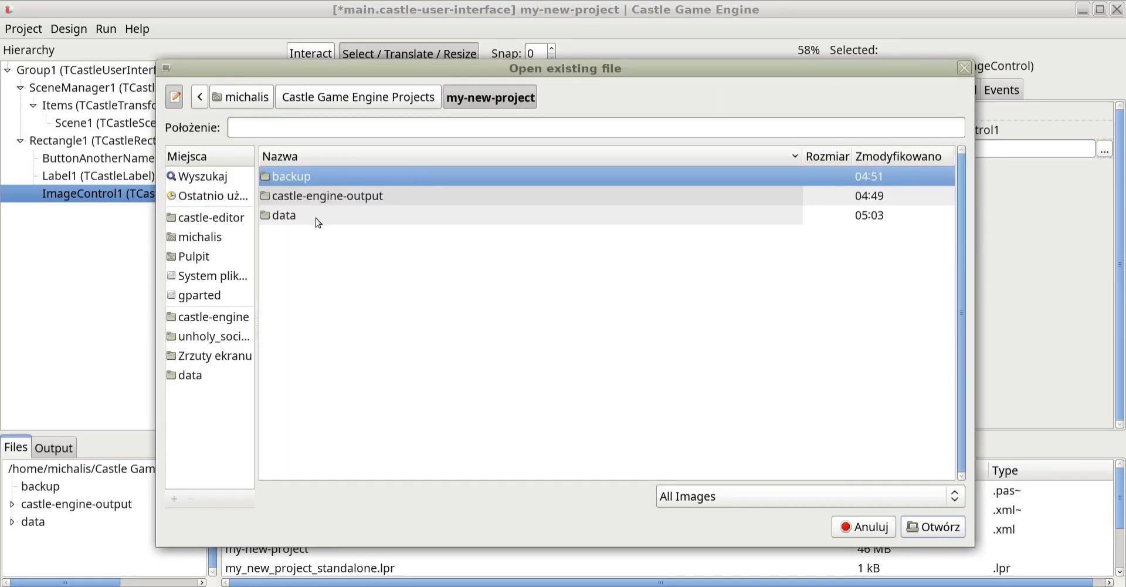
click(865, 526)
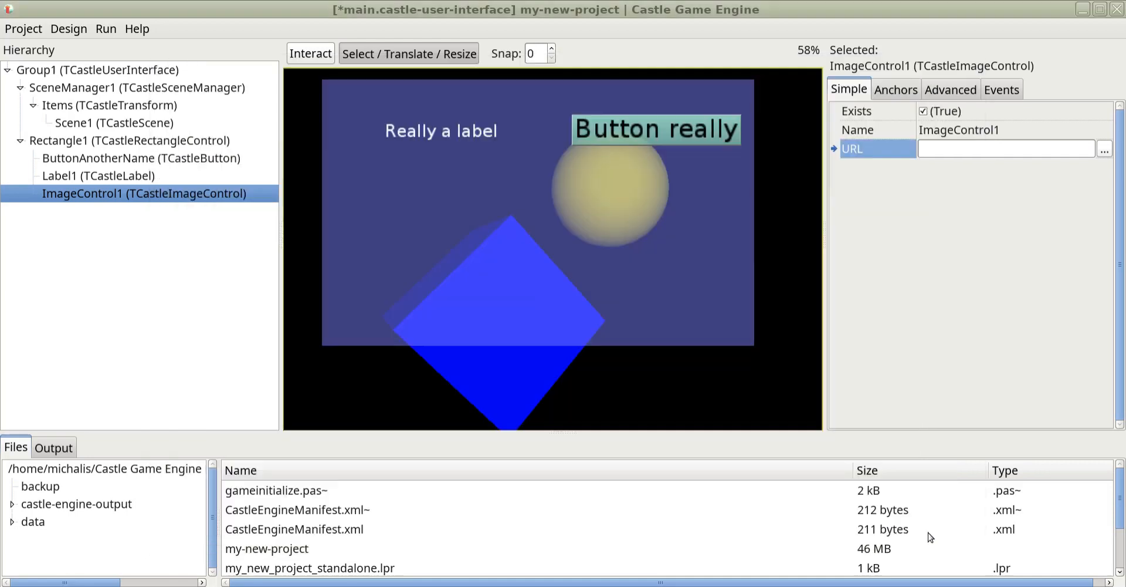
Load castle-data:/michalis-priv-avatar.png, center and enlarge the cat image, and fit it proportionally.
text(castle-data:/michalis-priv-avatar.png)
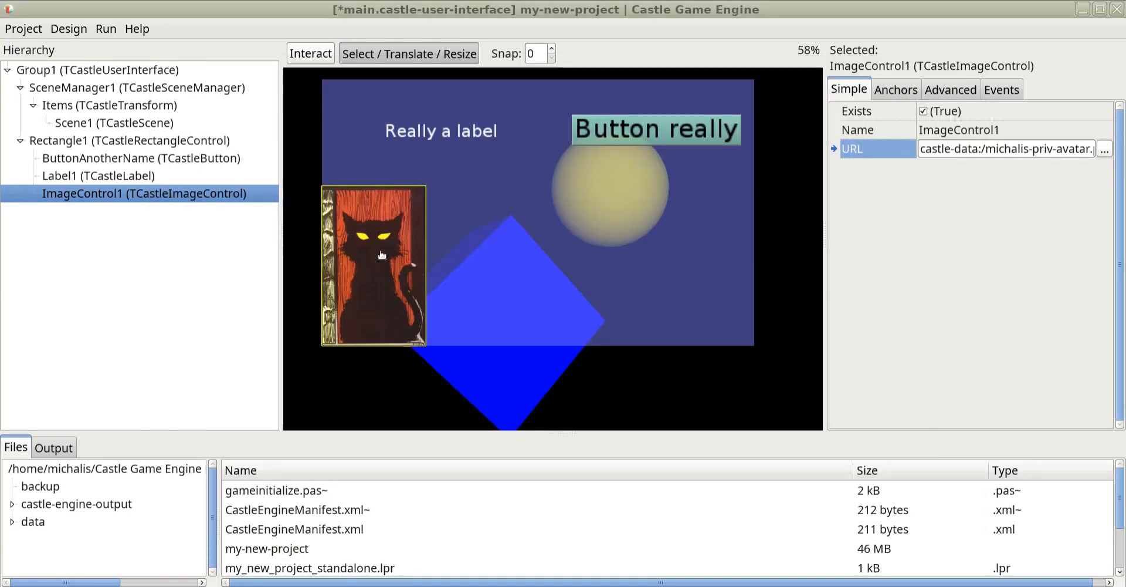
drag(381, 256, 454, 227)
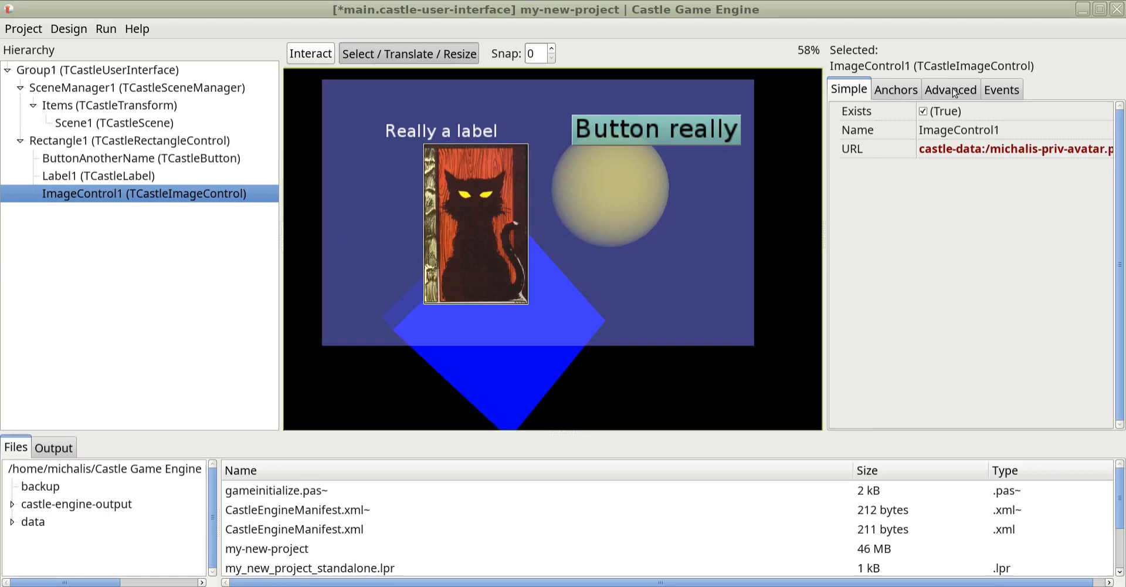
click(951, 89)
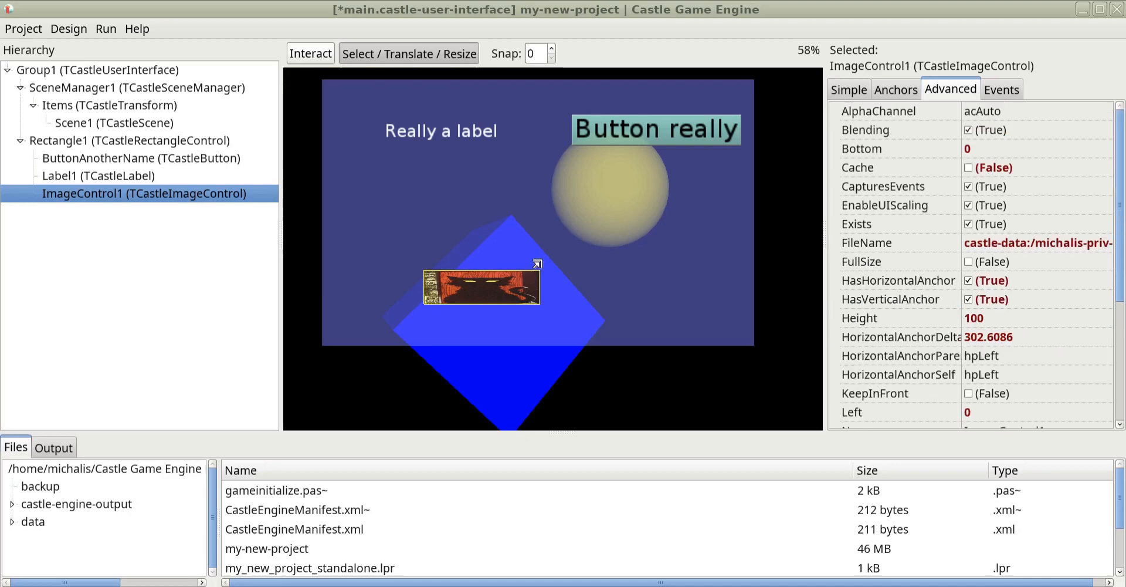
drag(538, 263, 598, 156)
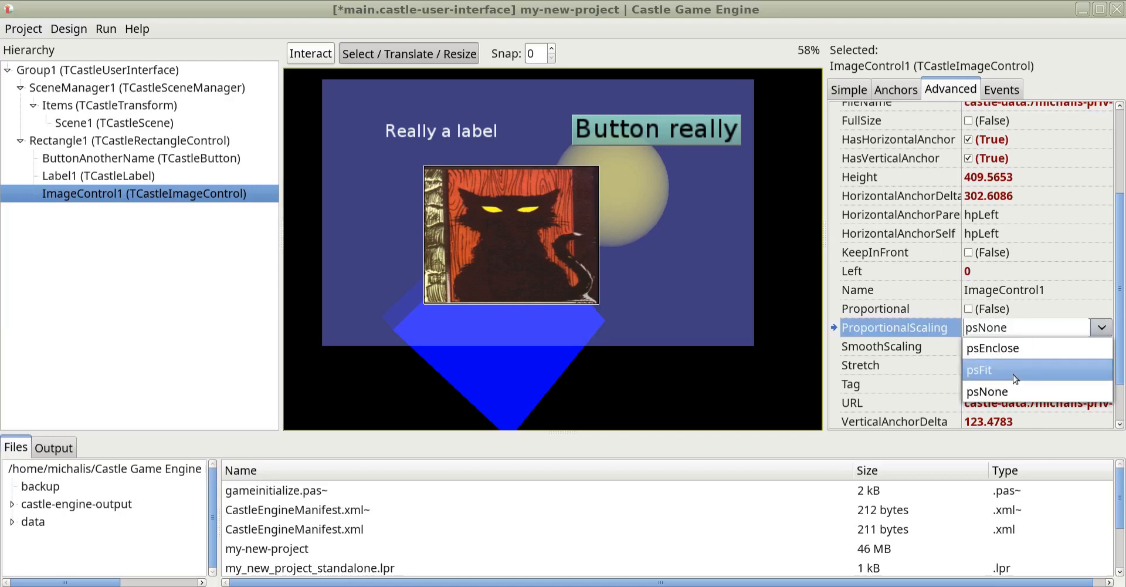
click(979, 370)
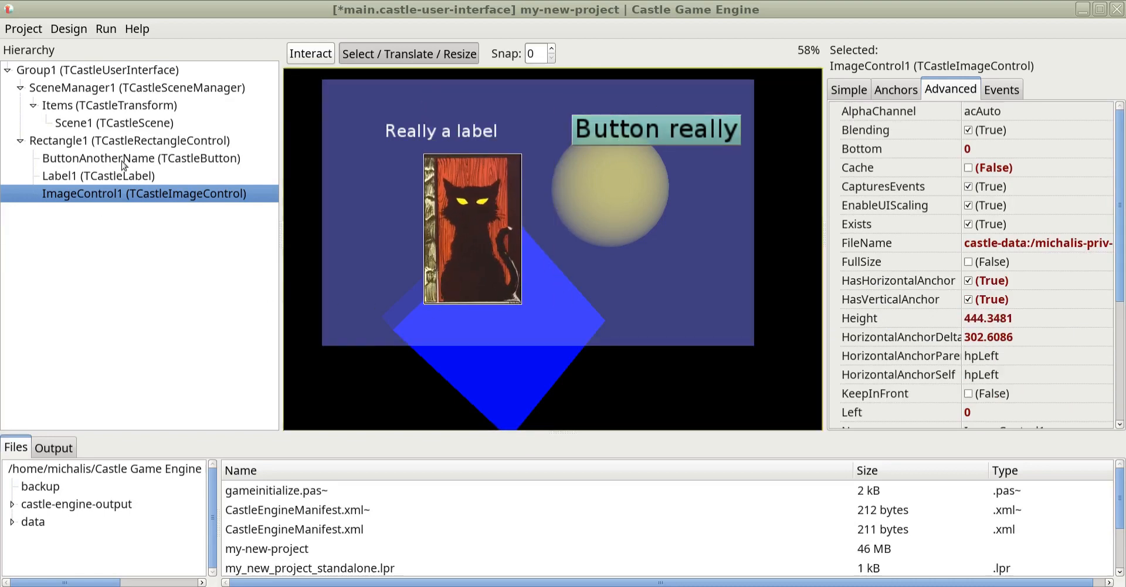
click(143, 141)
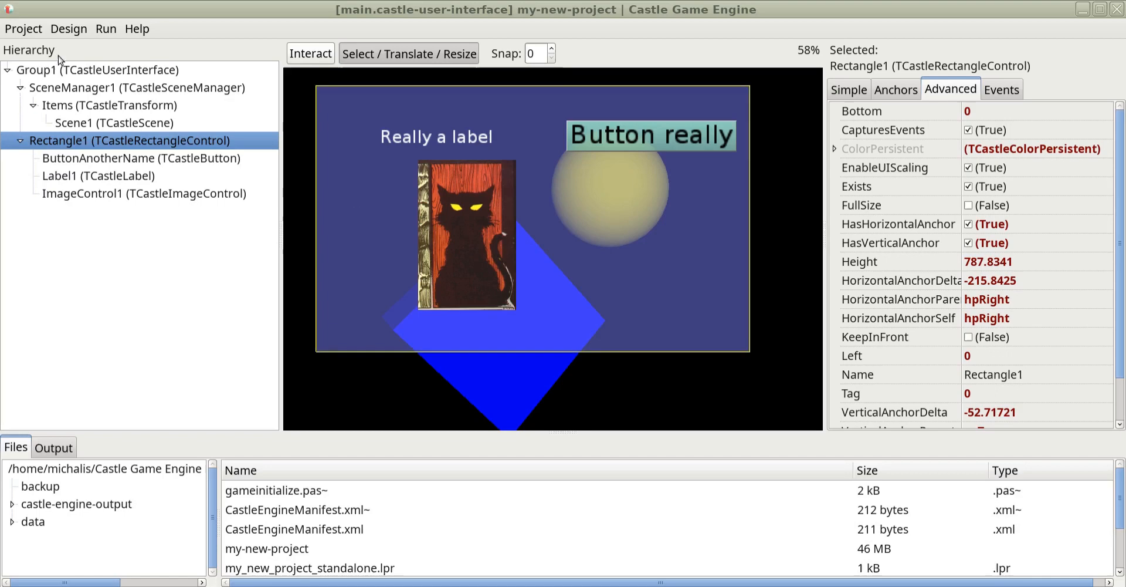
Compile and run the game, view the cat image, then close the game window.
click(105, 29)
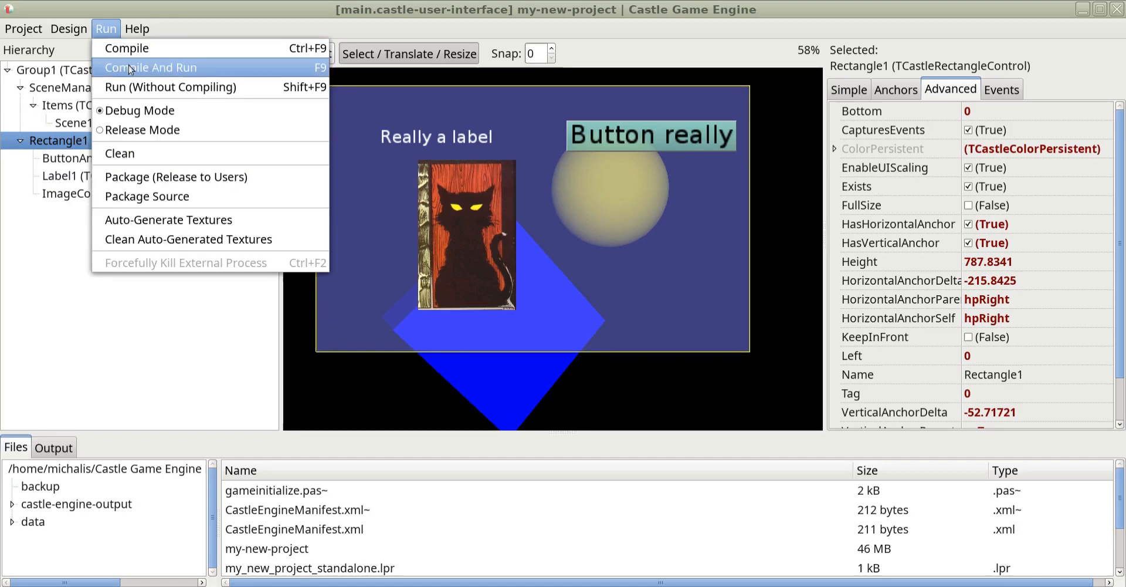
click(150, 67)
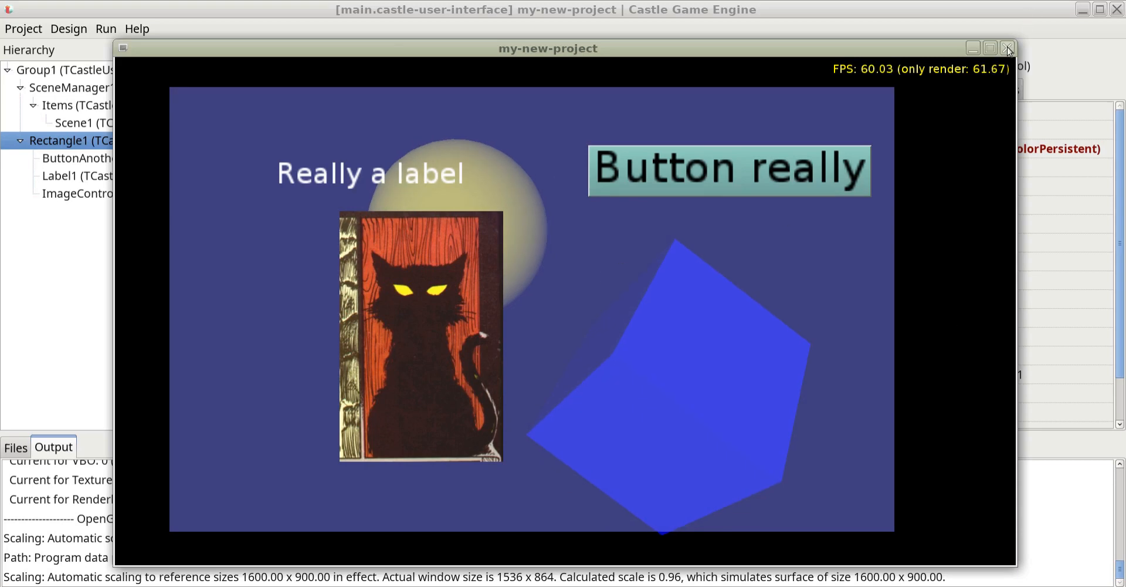
click(1007, 47)
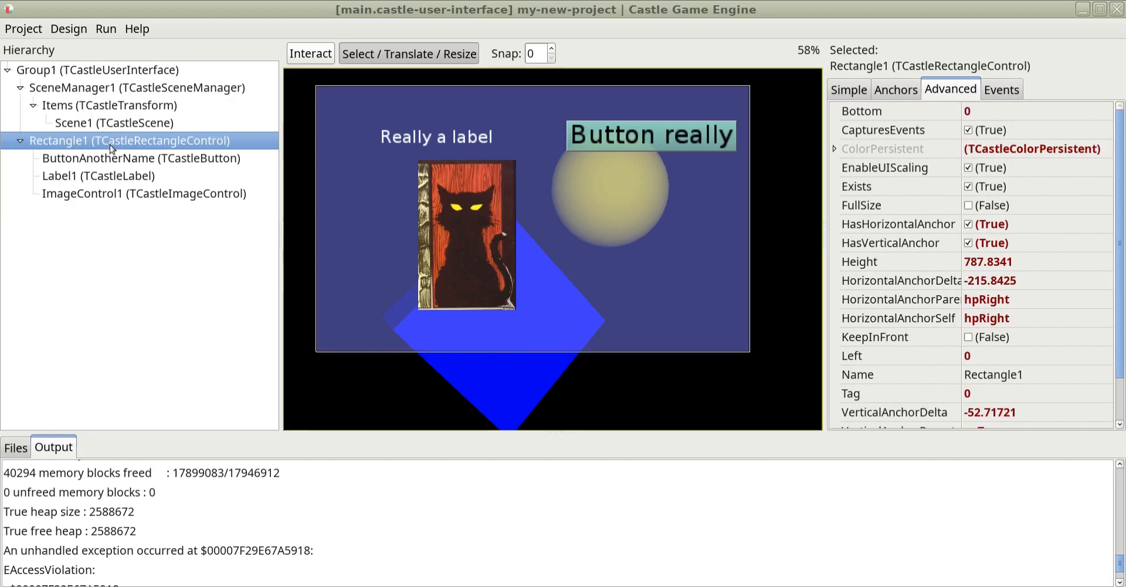
Open the scene-manager-only design and select Scene1, which loads example.x3dv.
click(68, 29)
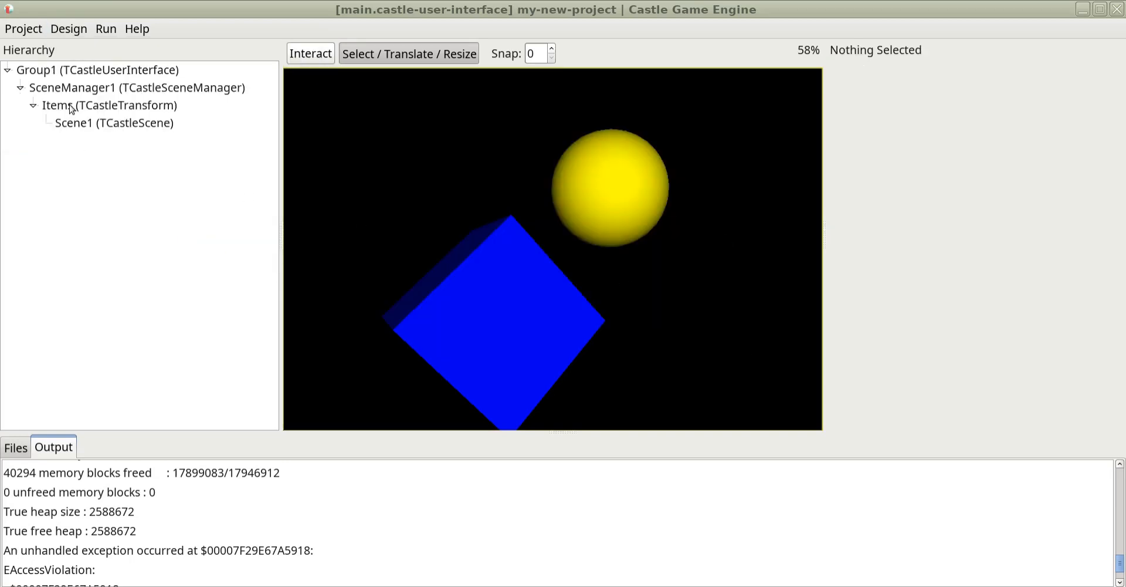
click(114, 123)
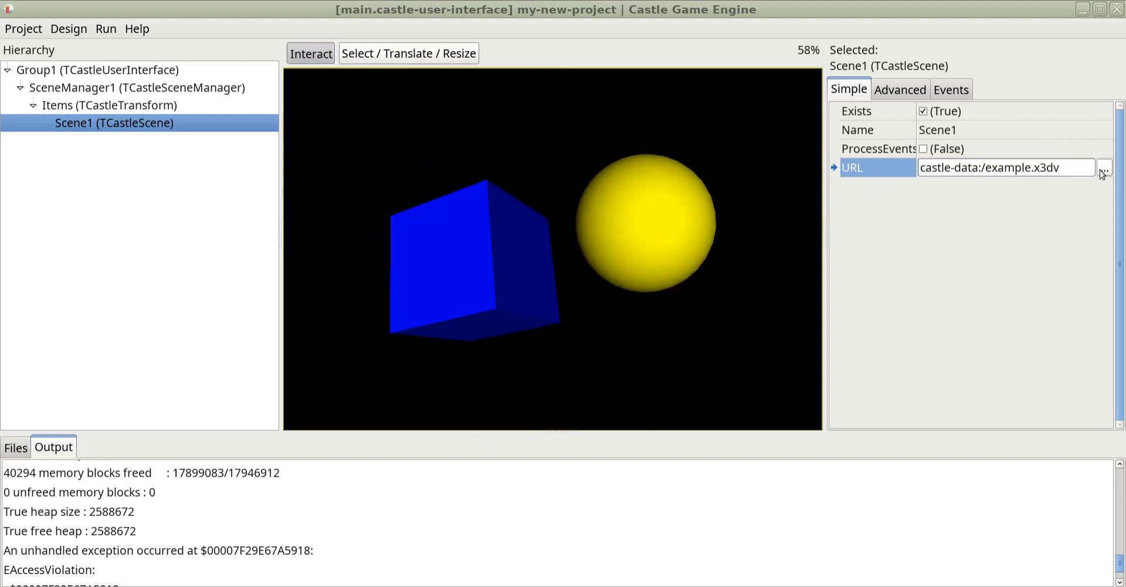
mouse_move(1106, 171)
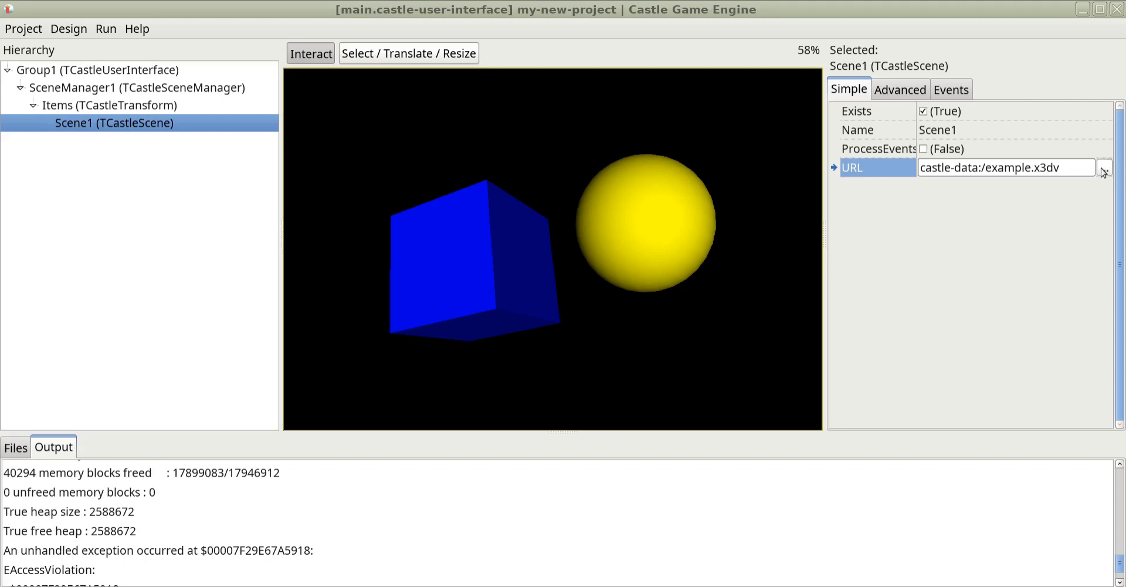
Replace Scene1's URL with the rhan_shrine.x3d Shinto shrine model.
click(1105, 169)
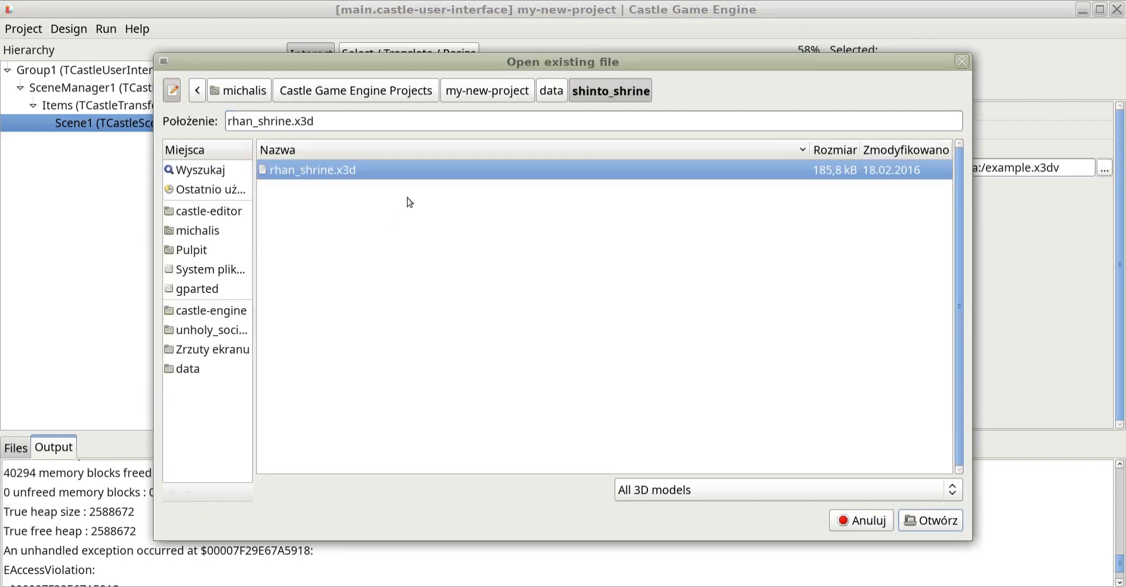
click(937, 520)
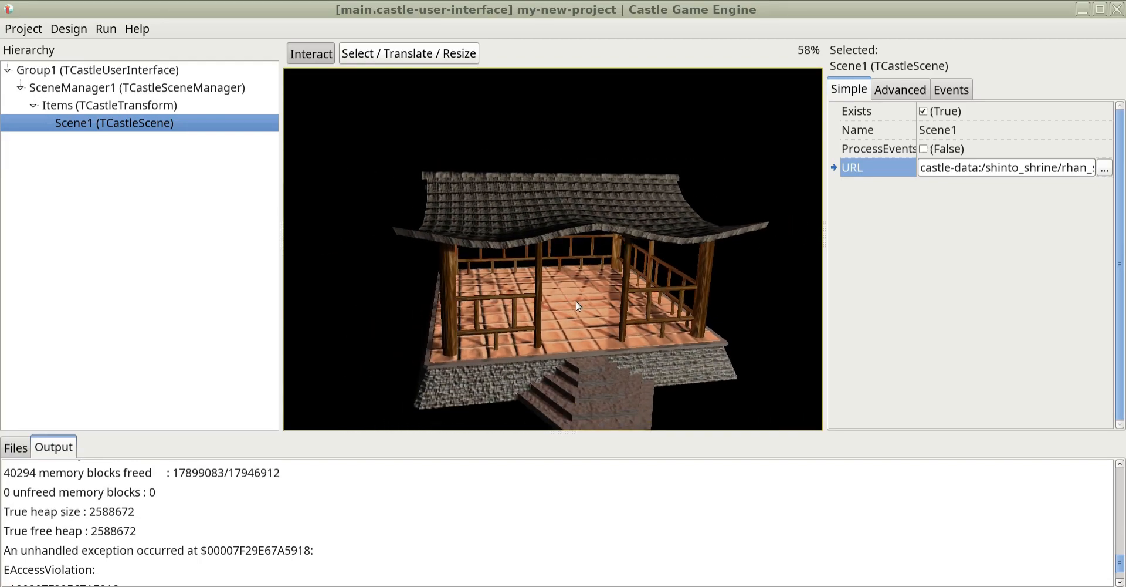
mouse_move(644, 205)
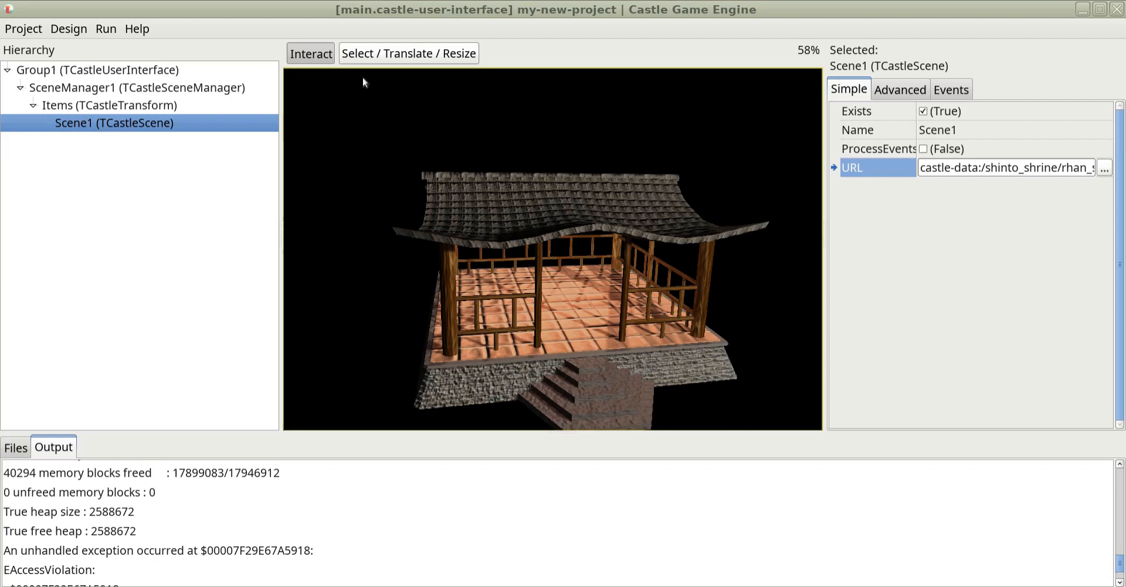
Select SceneManager1 and turn off its FullSize property.
click(900, 89)
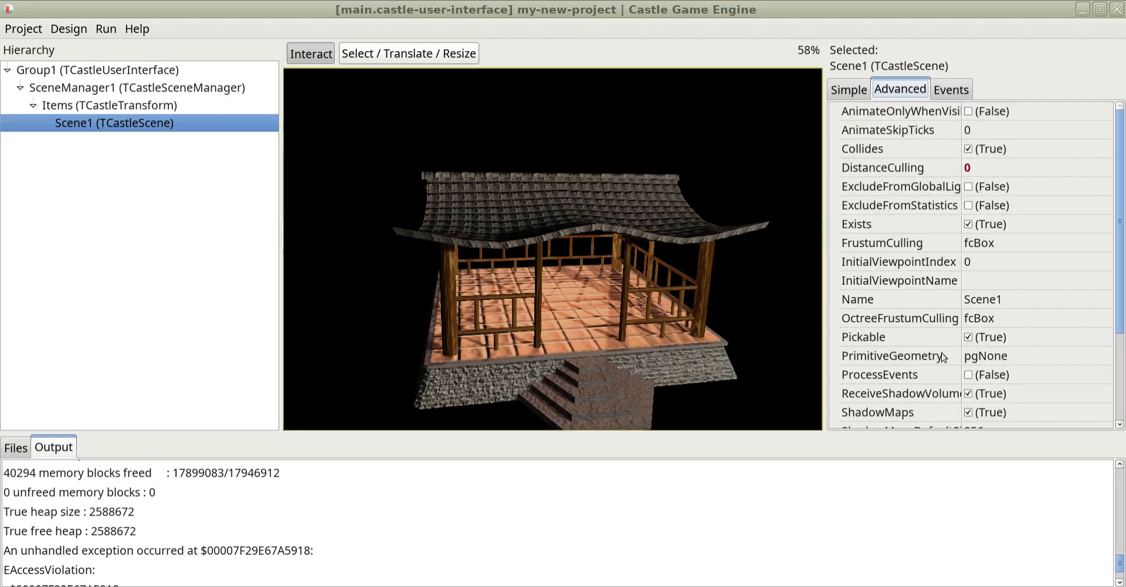
scroll(down, 3)
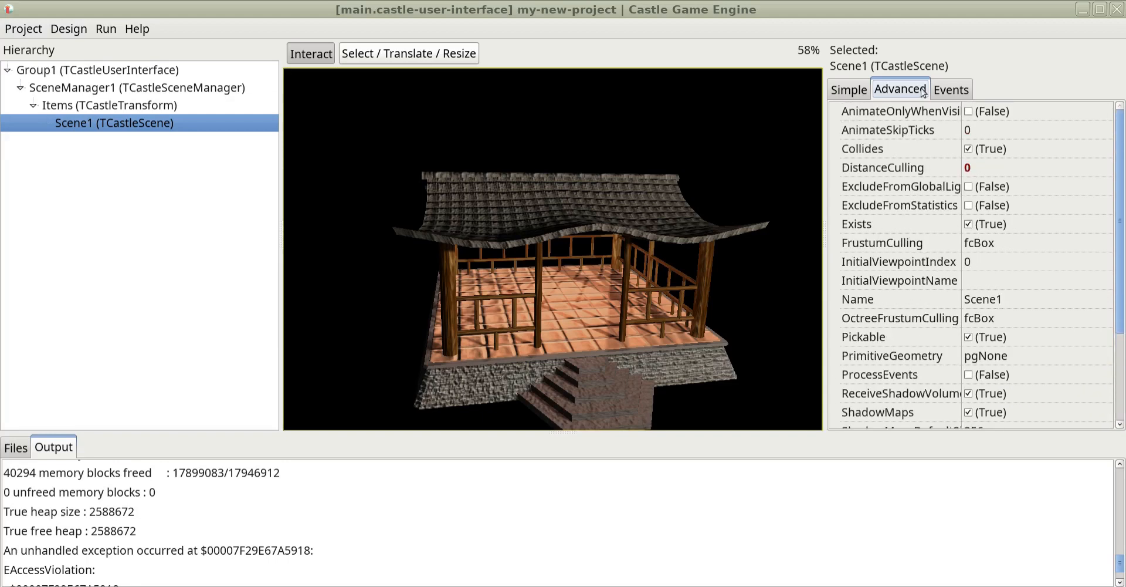
click(135, 87)
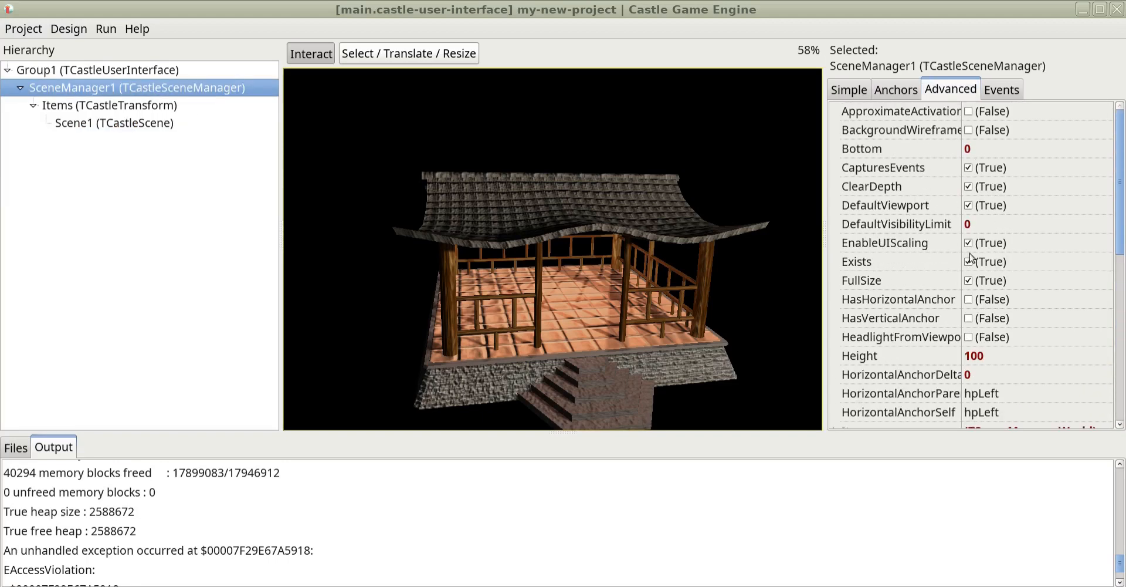
click(968, 280)
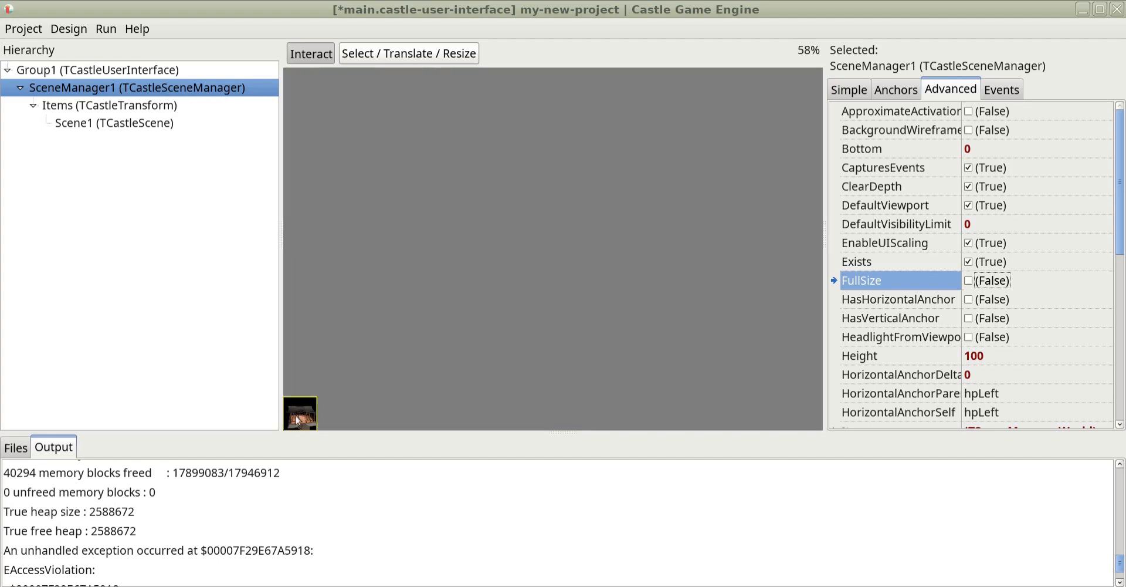
Resize SceneManager1 by dragging in Translate/Resize mode, then re-enable FullSize.
click(409, 53)
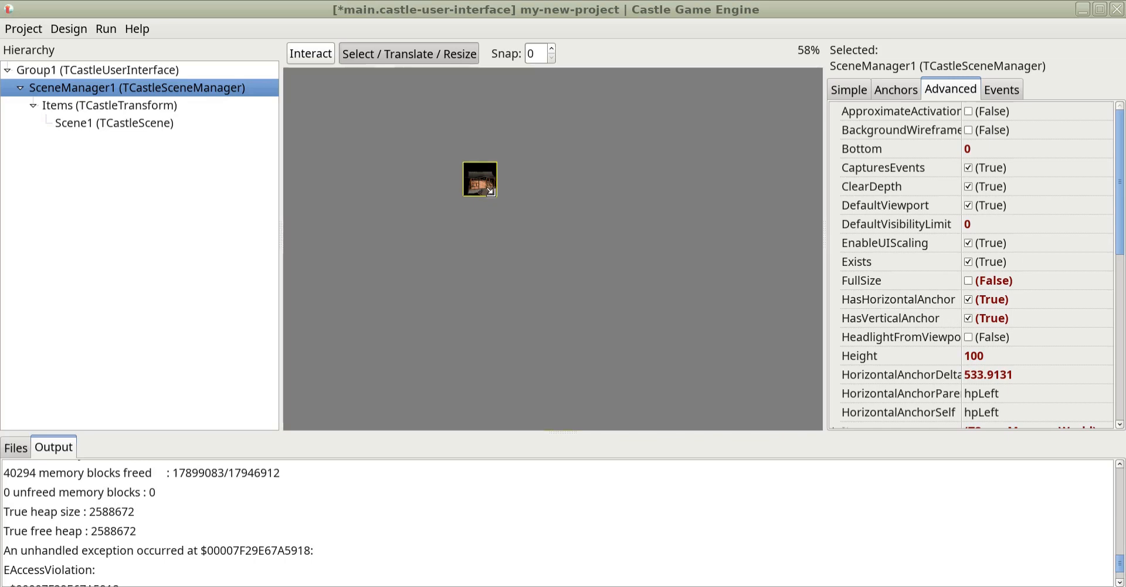
drag(489, 192, 665, 362)
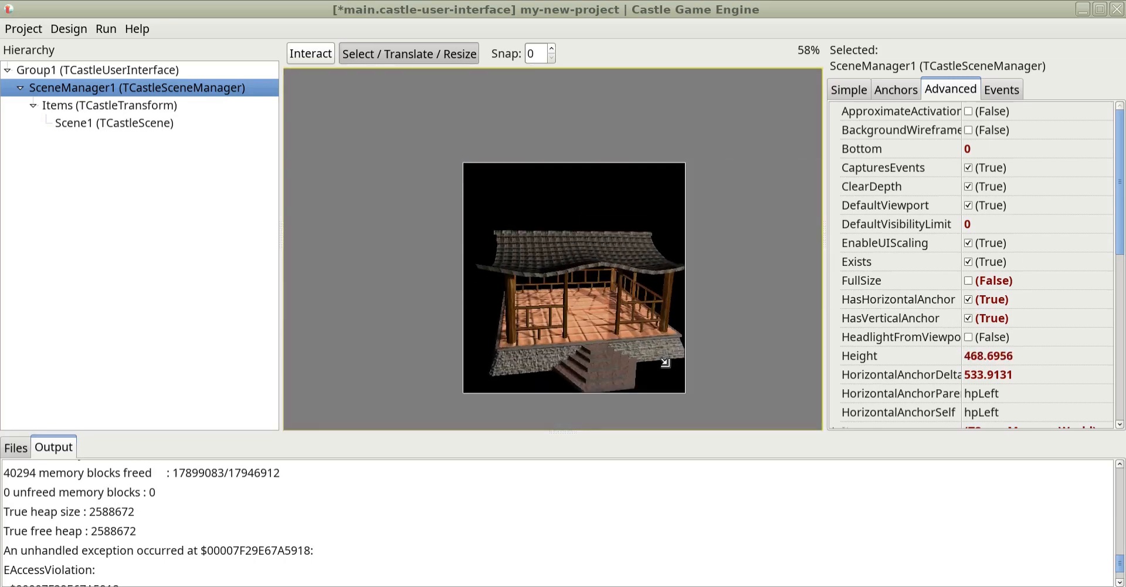
click(91, 70)
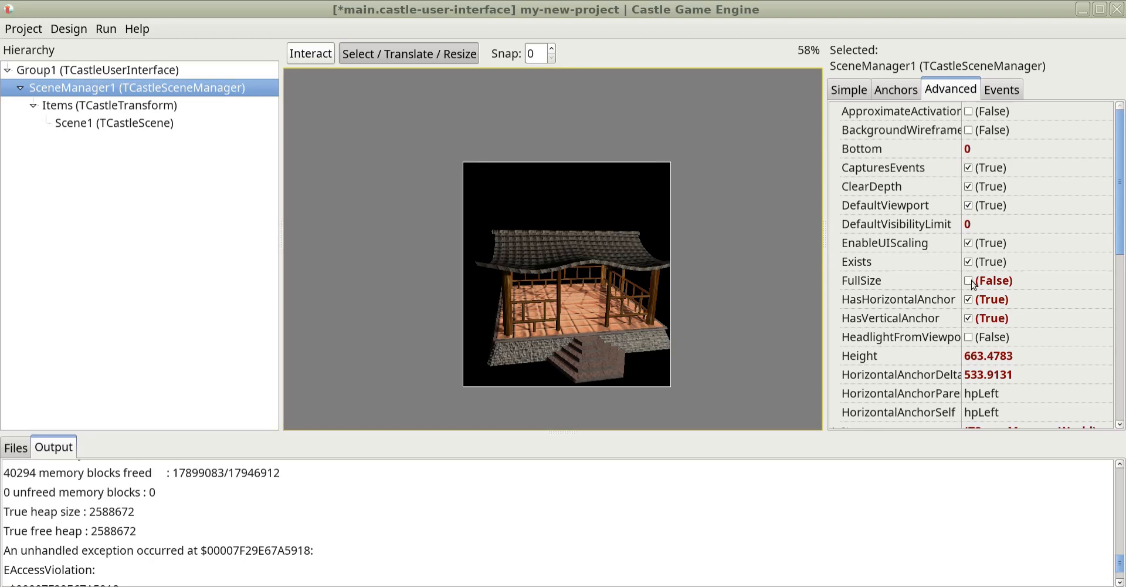
click(968, 280)
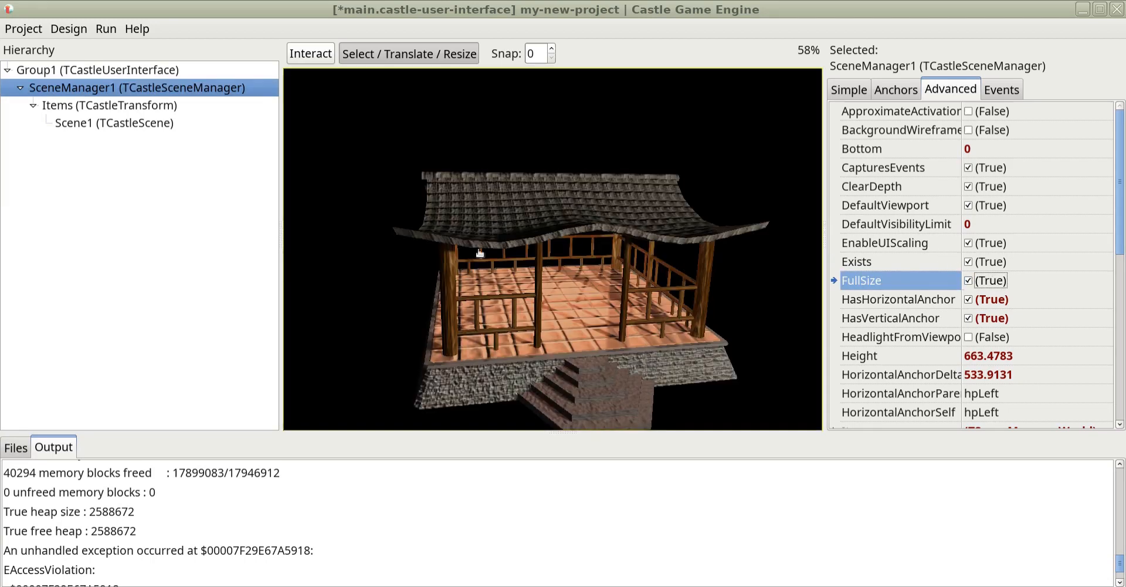
click(94, 123)
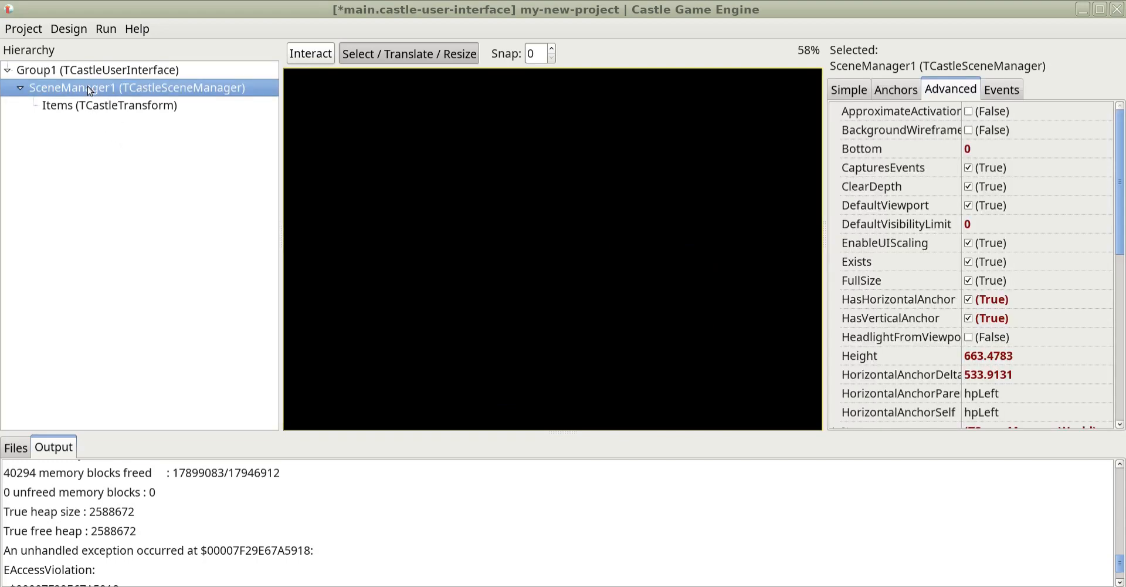
Select Scene1 and browse its URL to the project's data/house_1 folder.
click(69, 29)
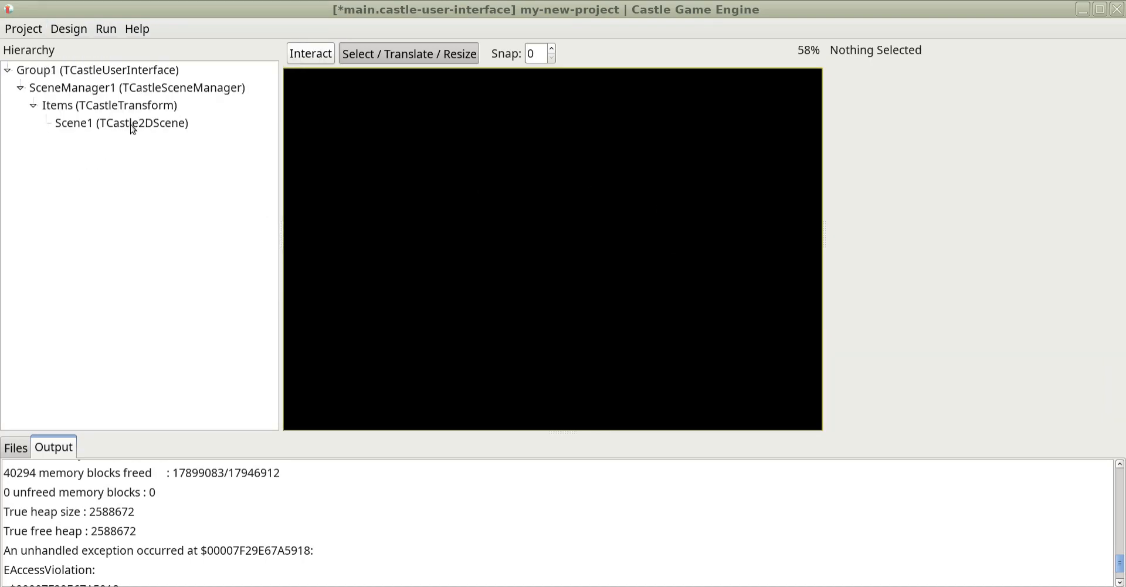
click(130, 123)
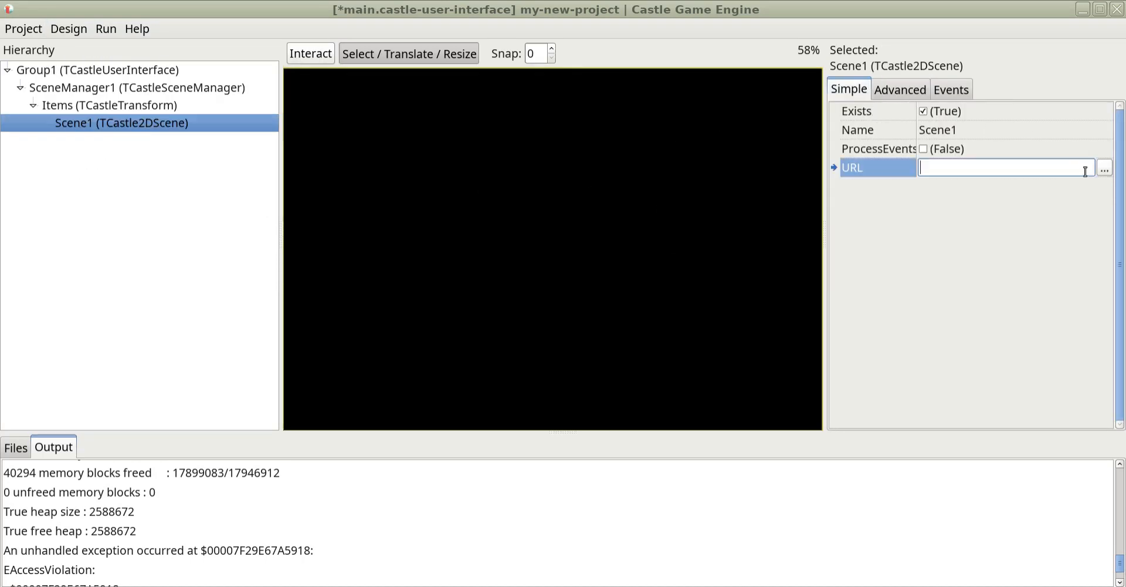
click(1106, 170)
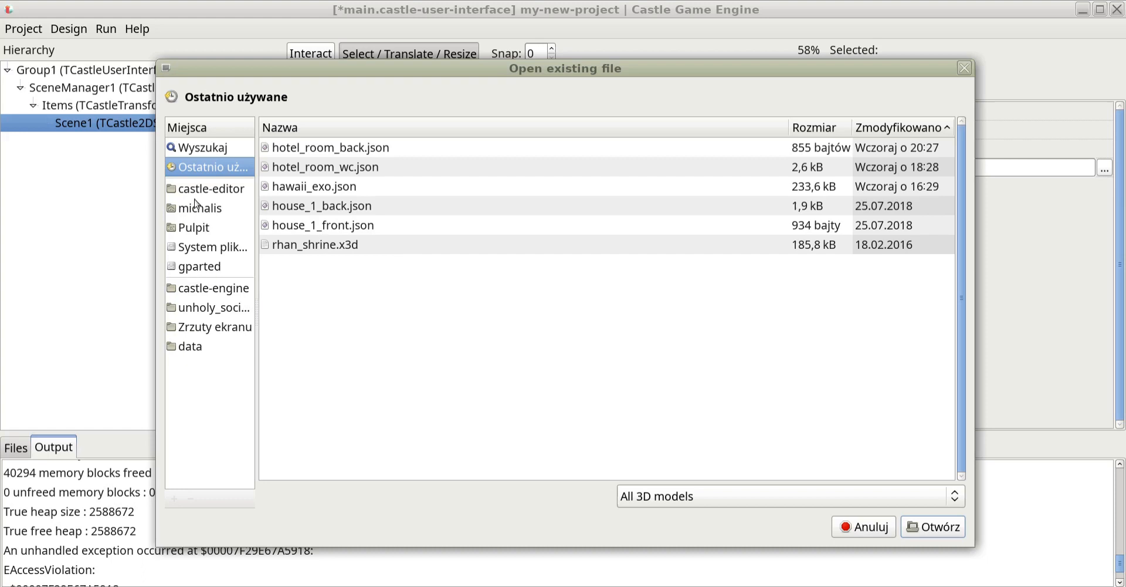
click(204, 208)
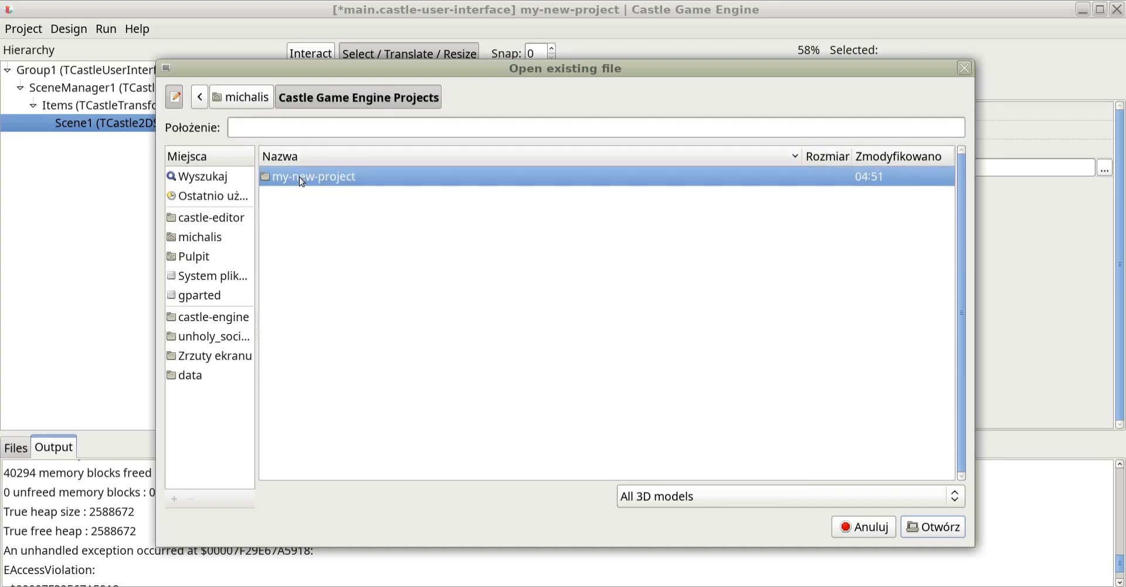
double_click(312, 176)
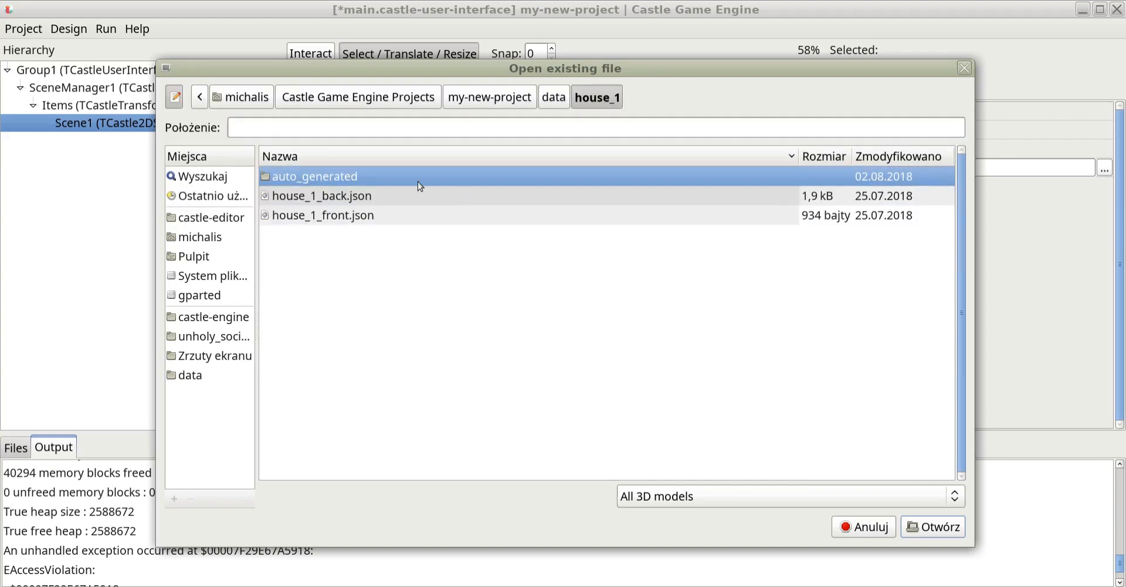
Load house_1_back.json into Scene1 and select SceneManager1.
click(866, 526)
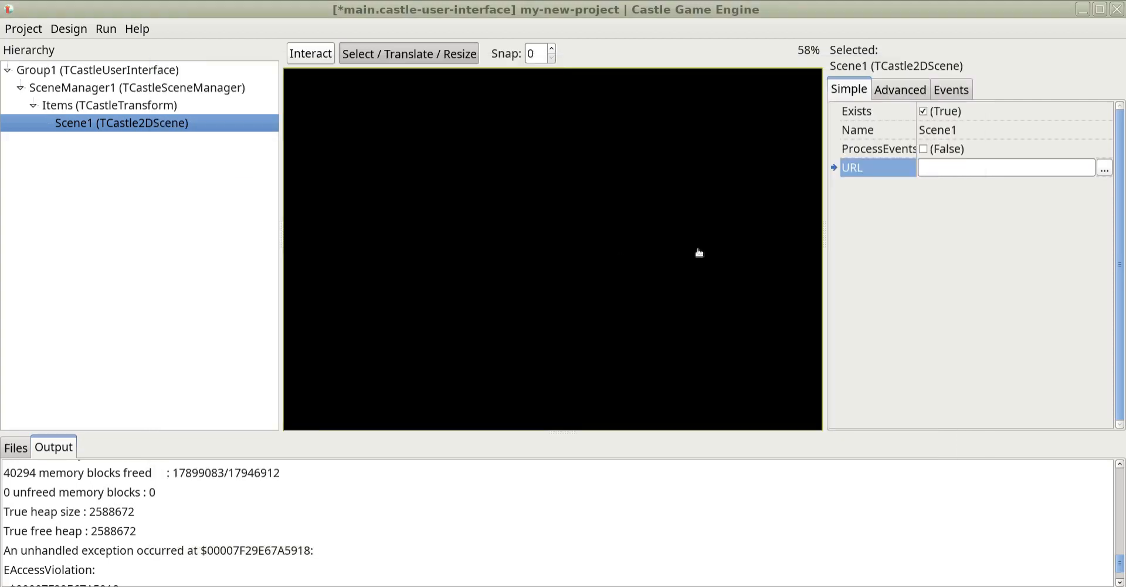
click(135, 87)
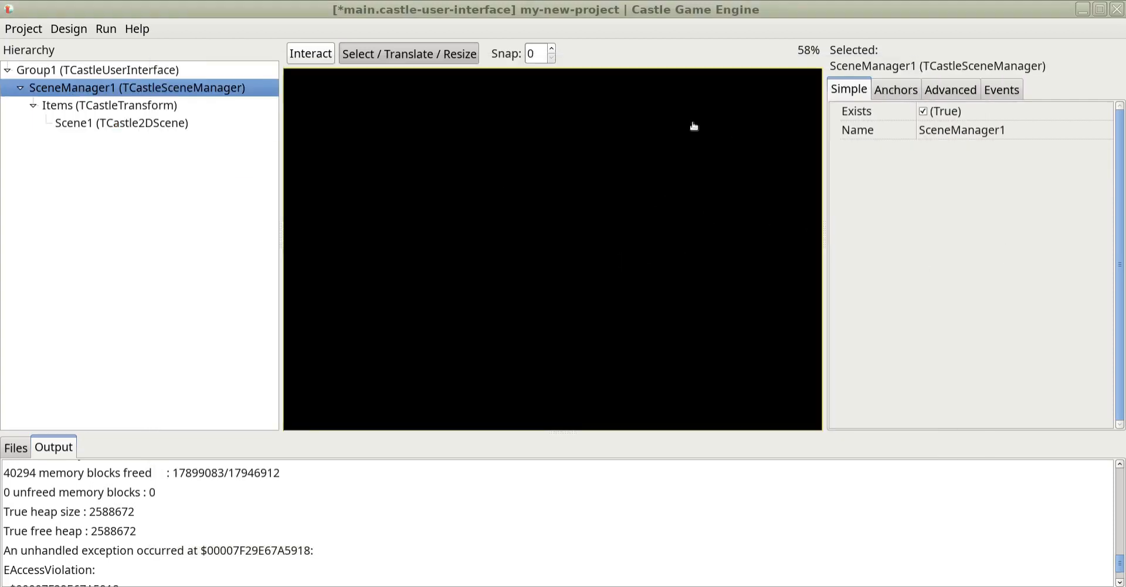
click(120, 123)
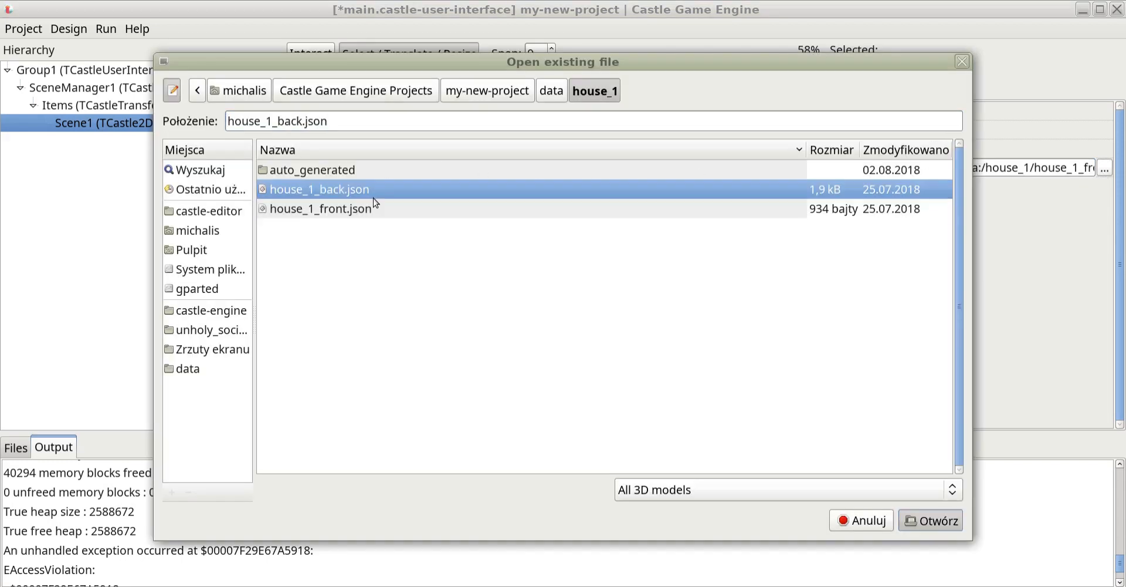
click(935, 520)
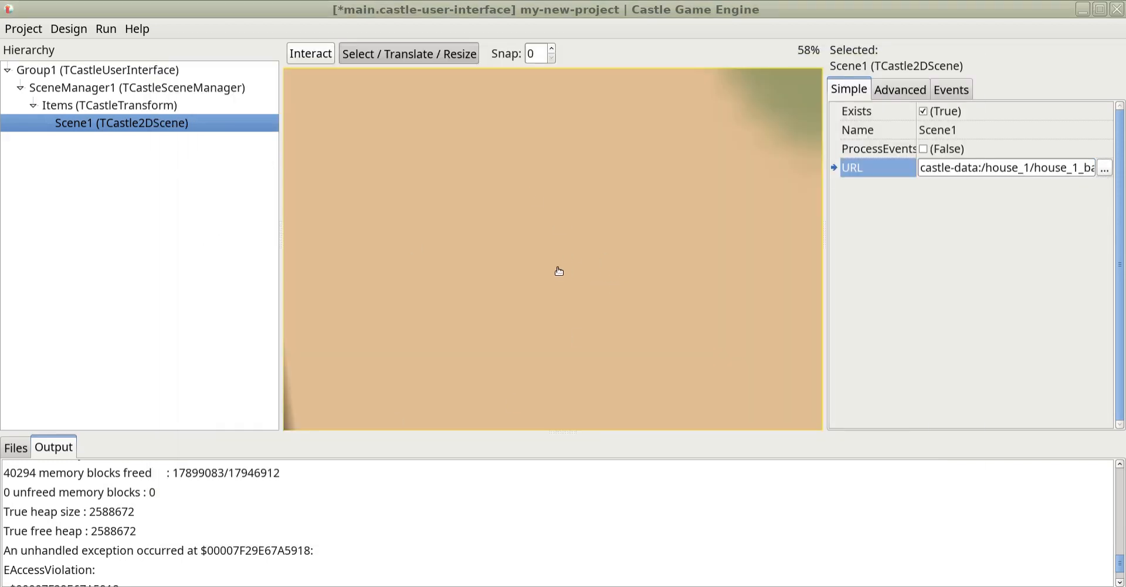
click(135, 87)
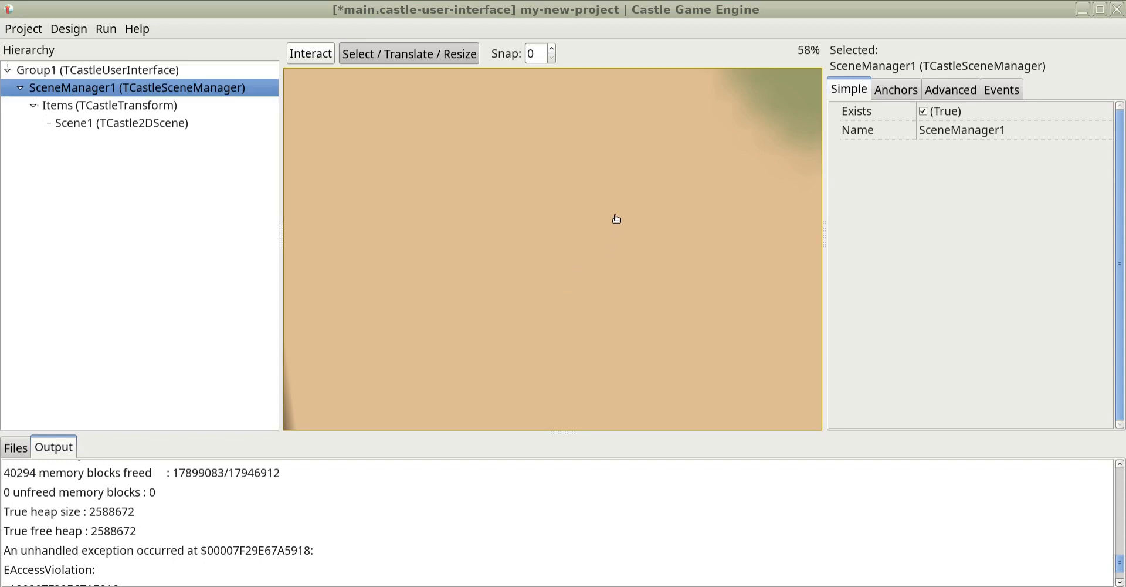
click(68, 29)
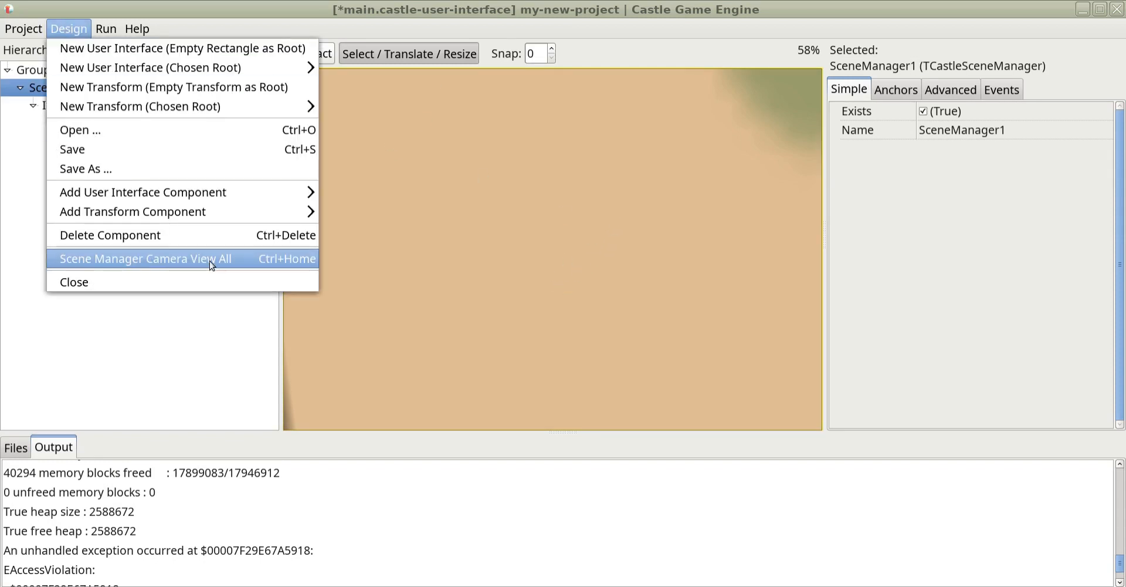
Apply Scene Manager Camera View All to frame the whole house scene.
click(145, 259)
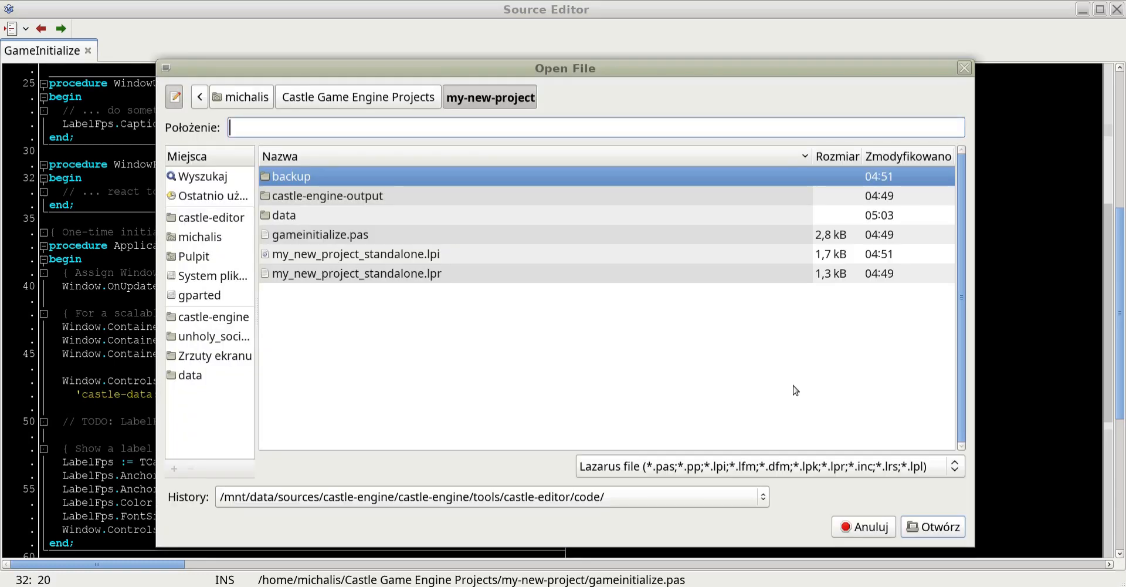
Show all file types, enter the data folder and open main.castle-user-interface.
click(955, 466)
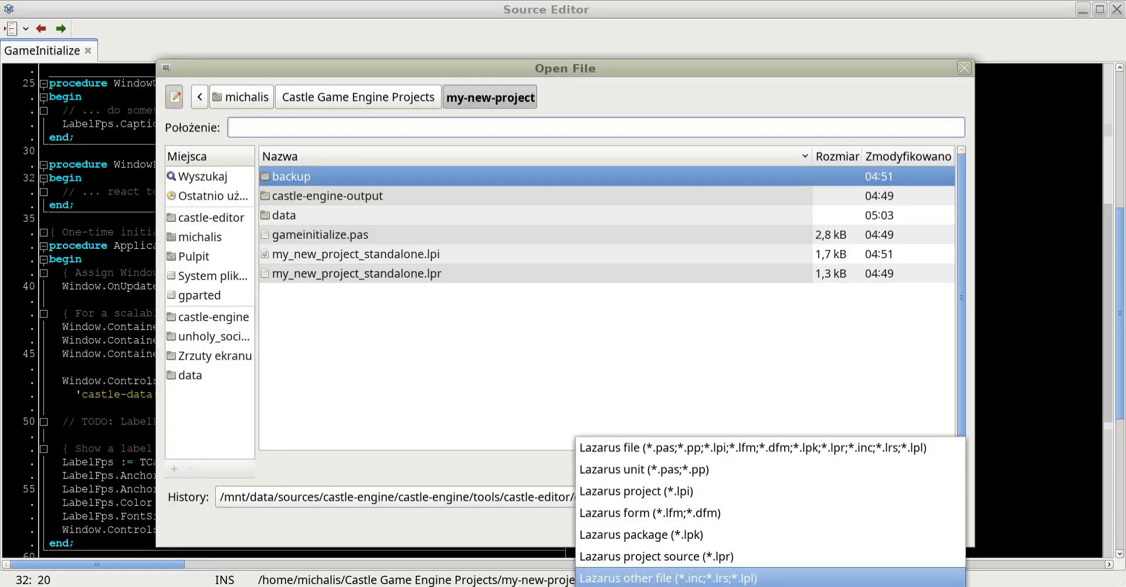
click(672, 577)
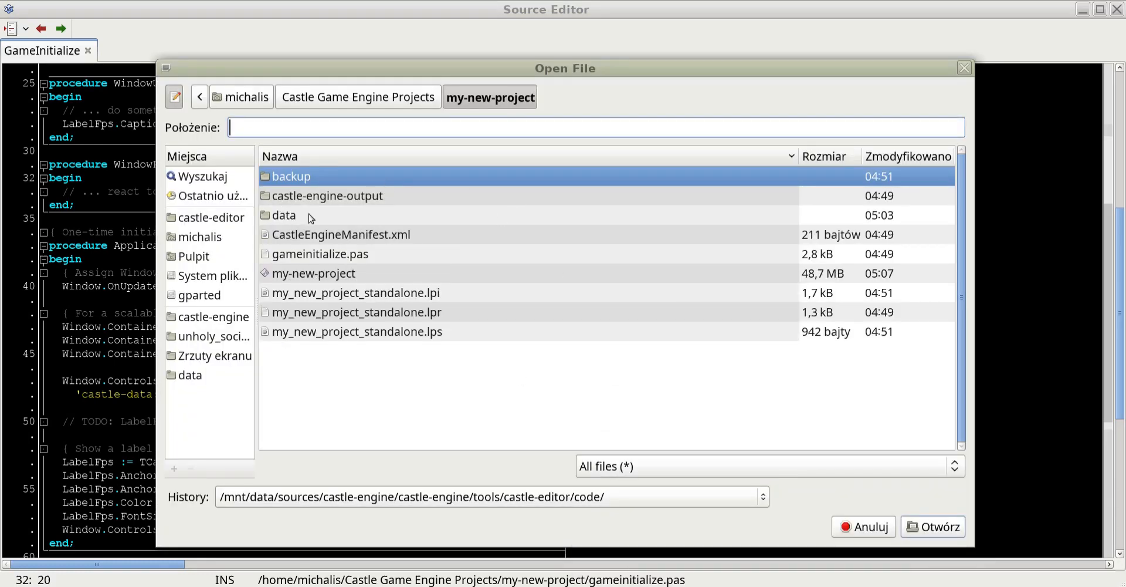
double_click(284, 215)
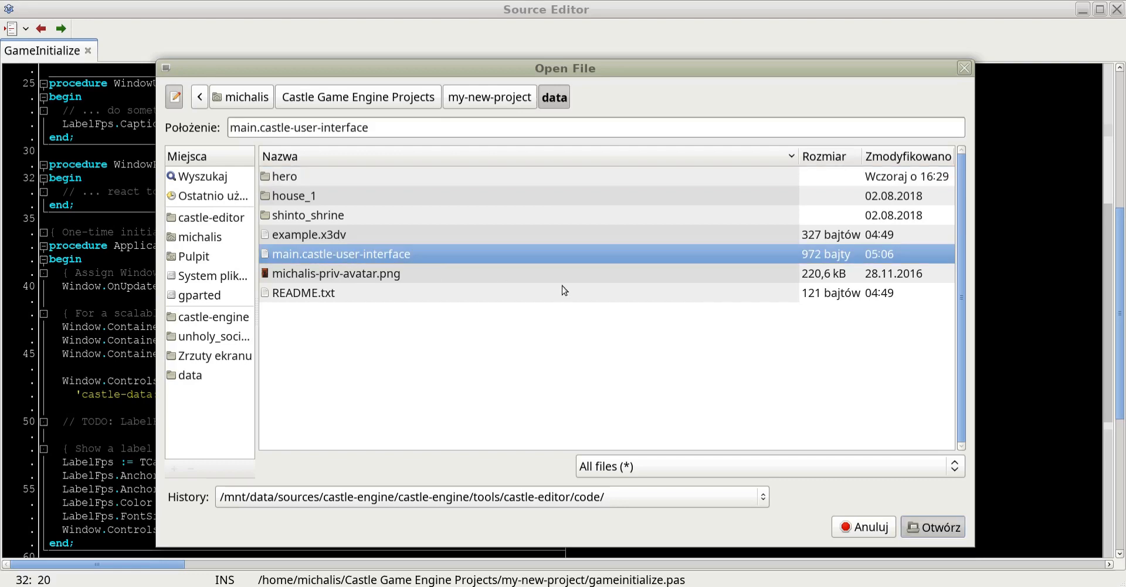
click(933, 526)
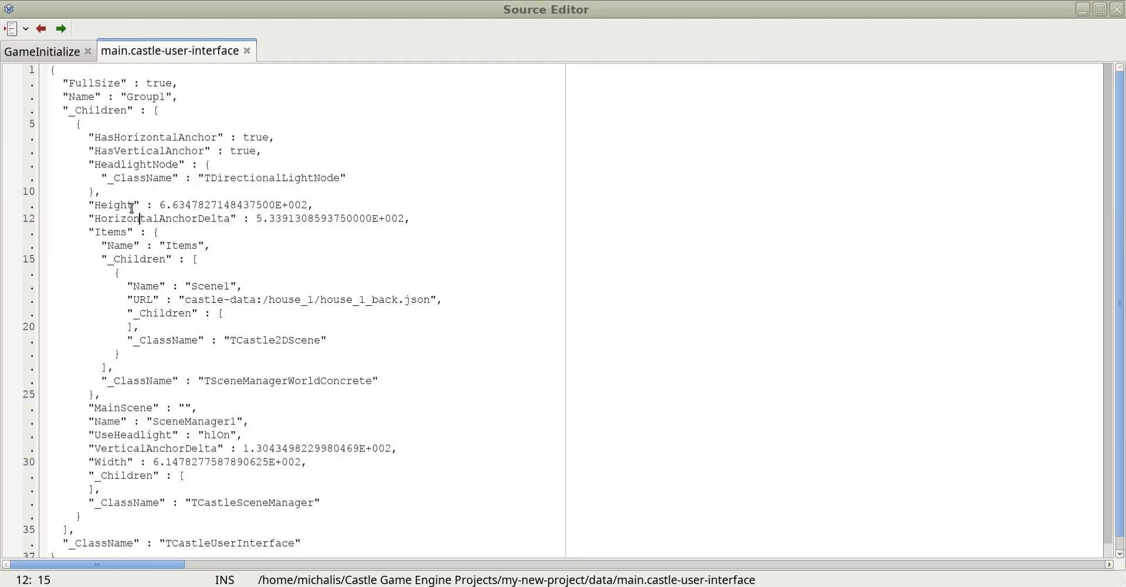
Close the design JSON tab and add a blank line above Window.Controls.InsertFront.
click(326, 313)
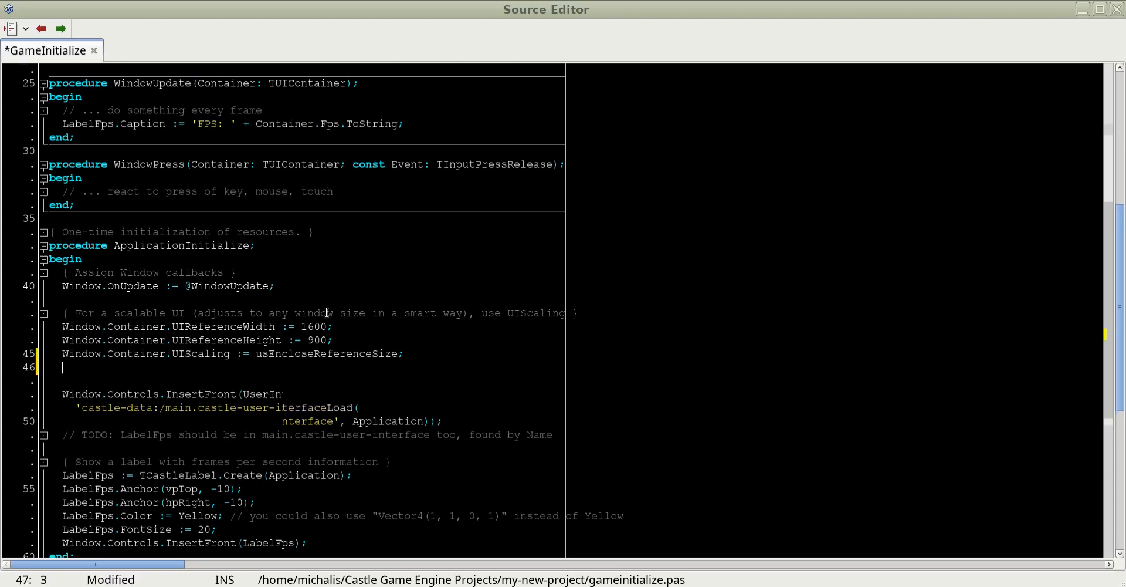
Write code creating Rect1, inserting it into the window and loading the design into it, then duplicate the block.
text(Rect1 := T)
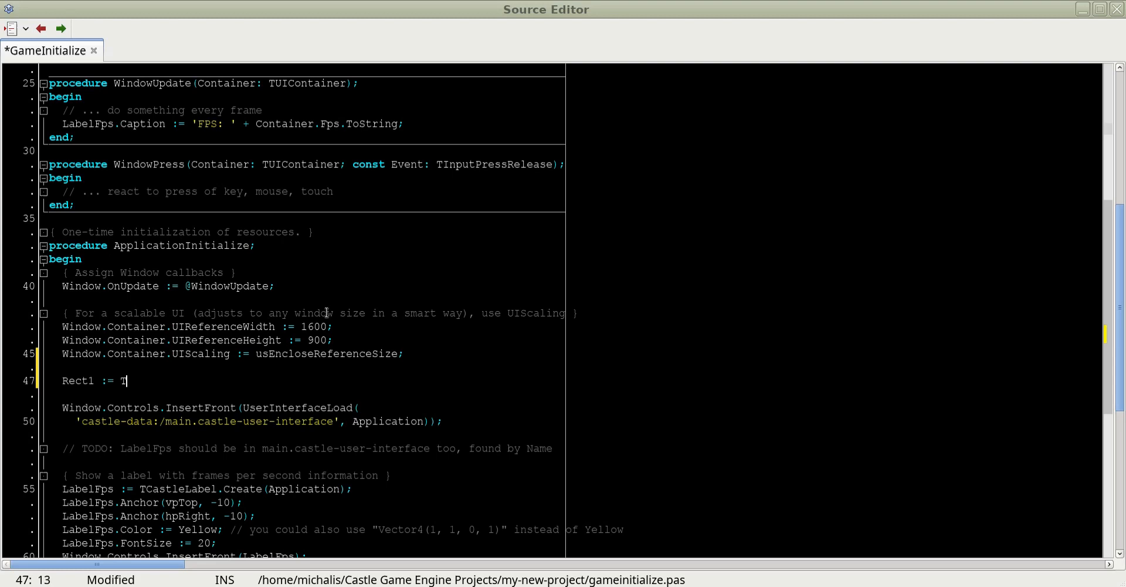
text(CastleRe)
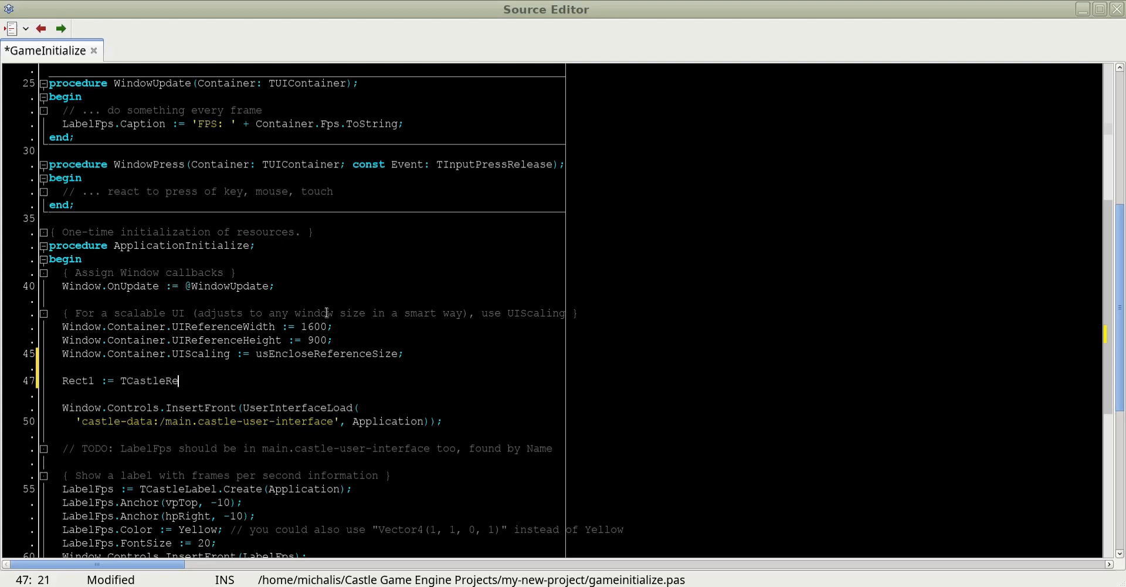
text(ctangleControl.Create(Application);)
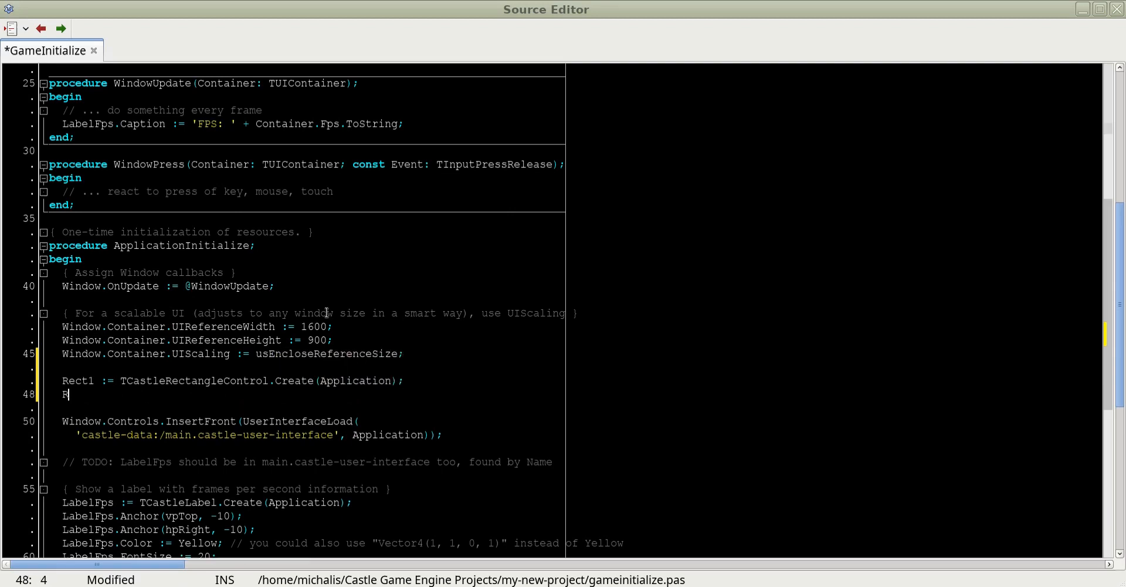
text(ect1.)
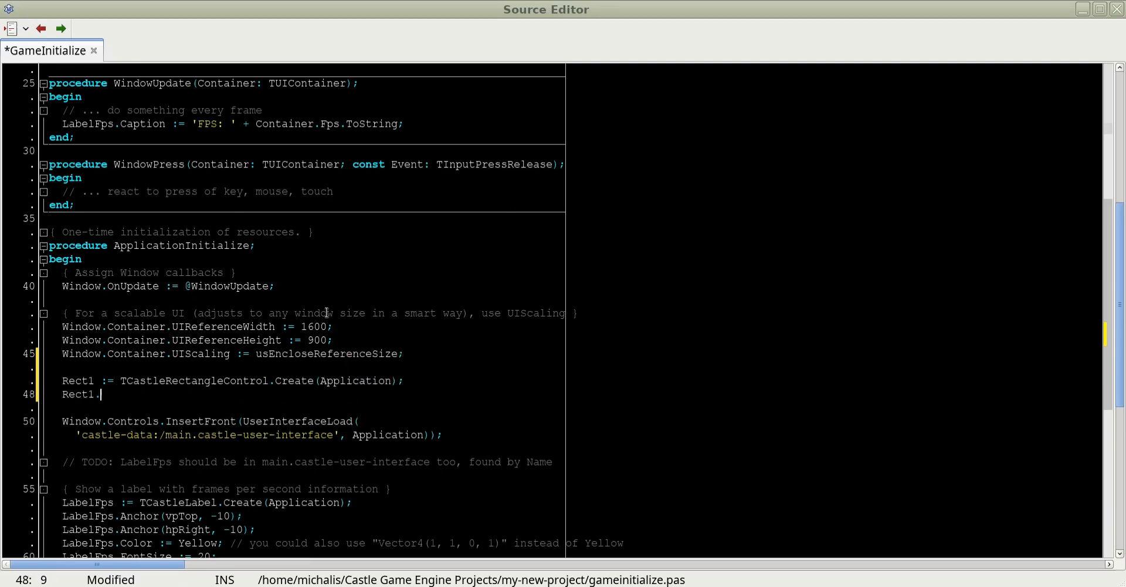
text(InsertFront)
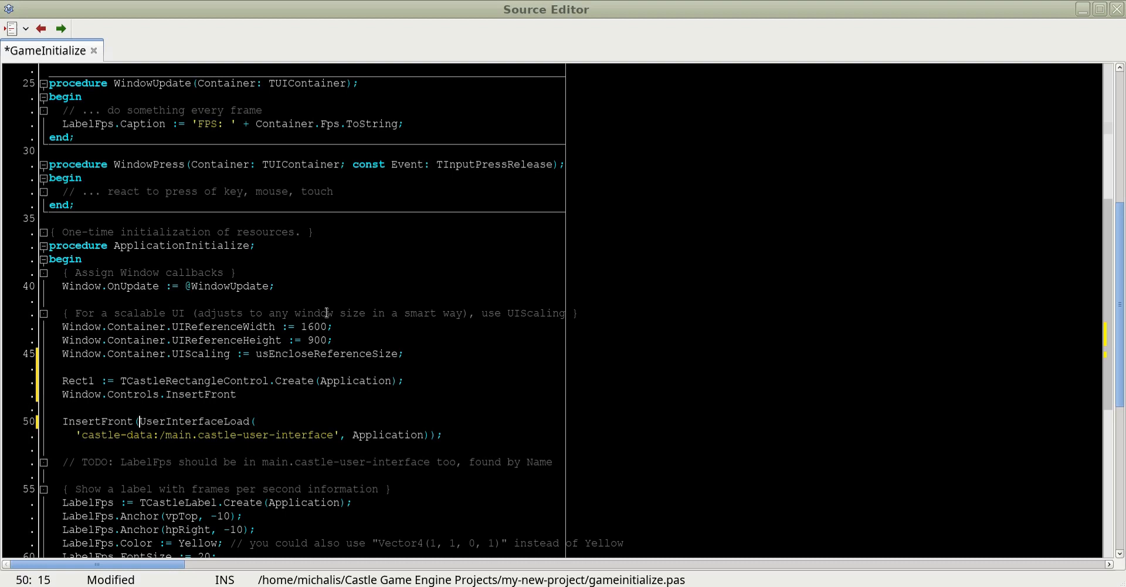
text((Rect1);)
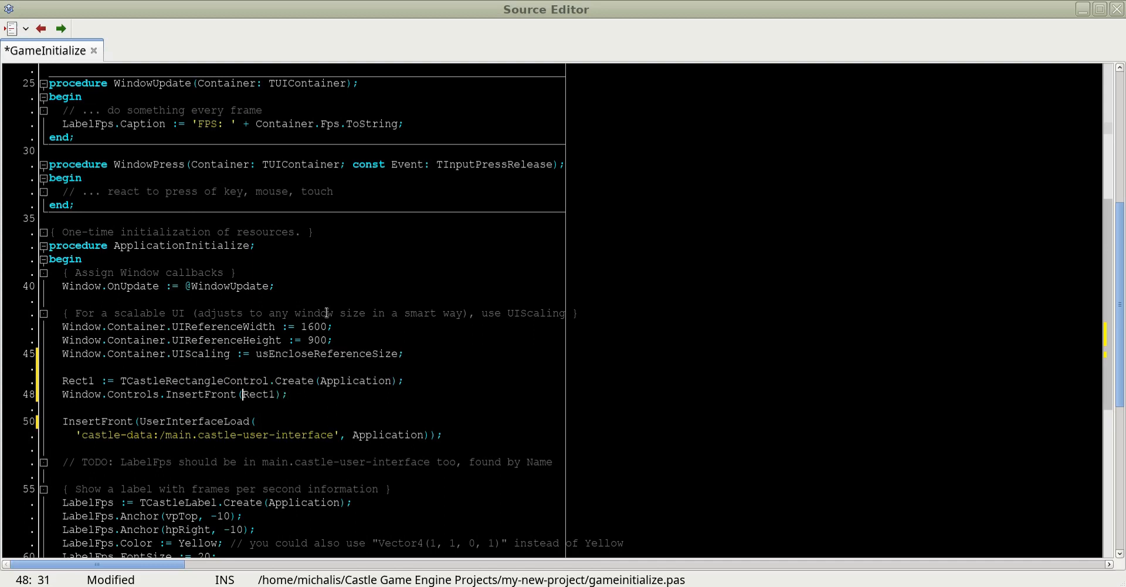
text(Rect1.)
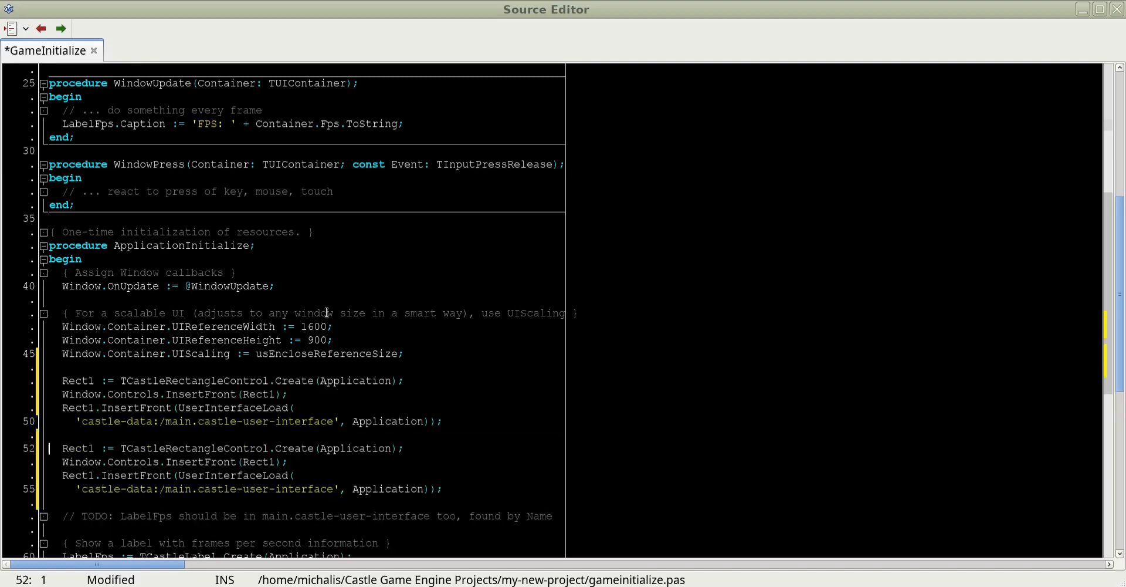
Rename the pasted block to Rect2, declare both rectangles, and add Rect2.Anchor(hpRight, -200).
click(87, 448)
text(2)
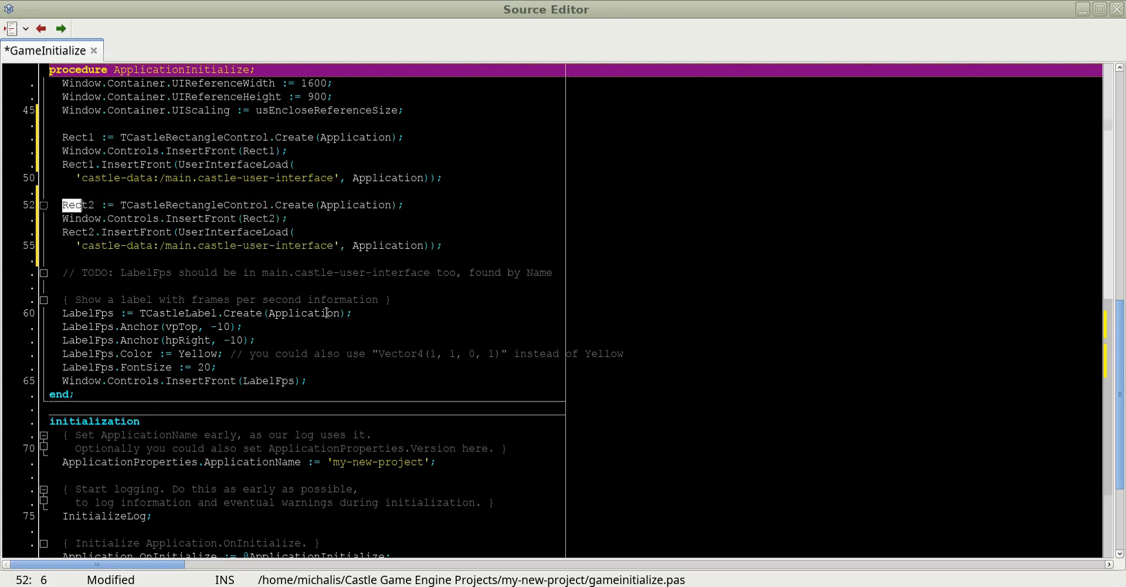
text(Rect2.Ancho)
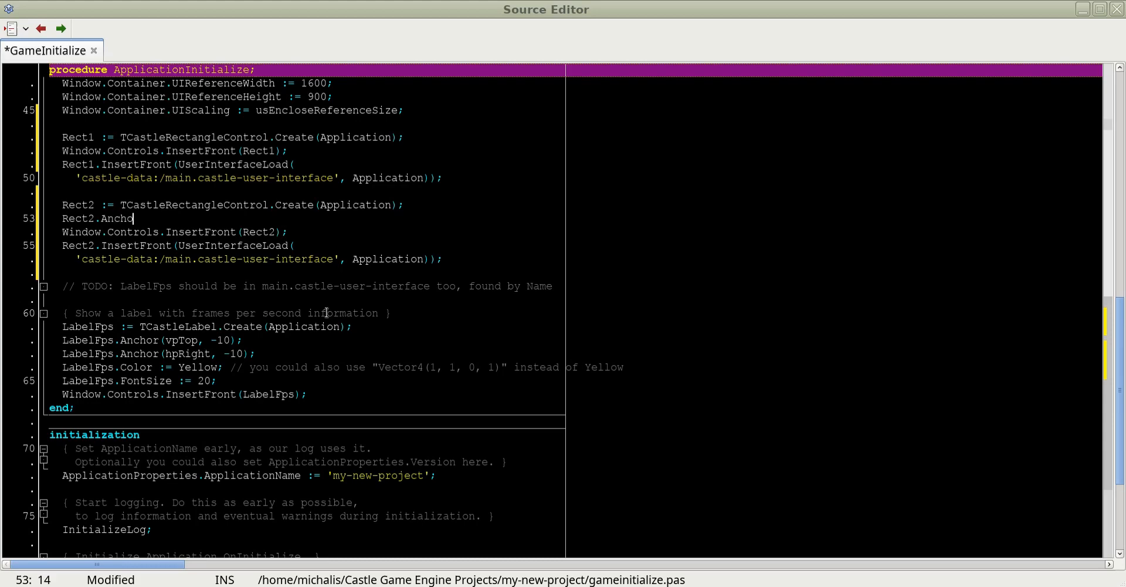
text(()
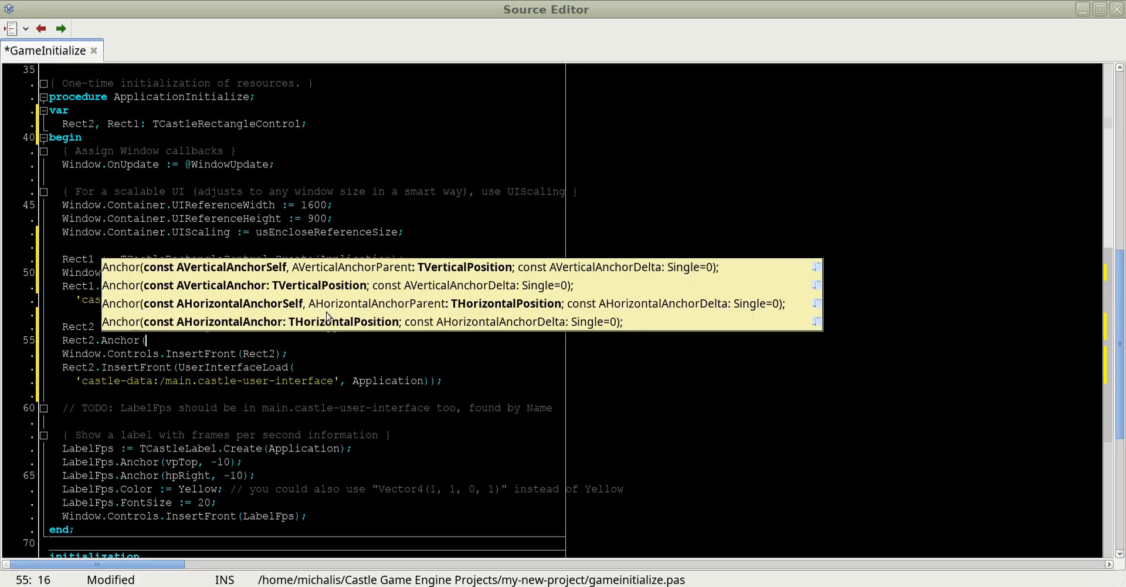
text(hpRight)
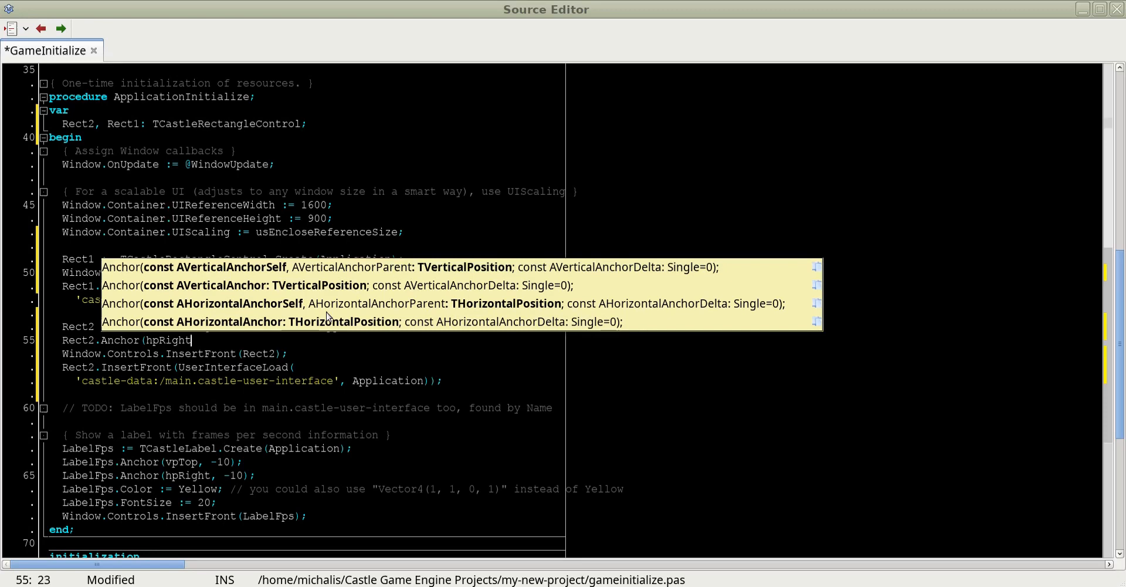
text(, -200);)
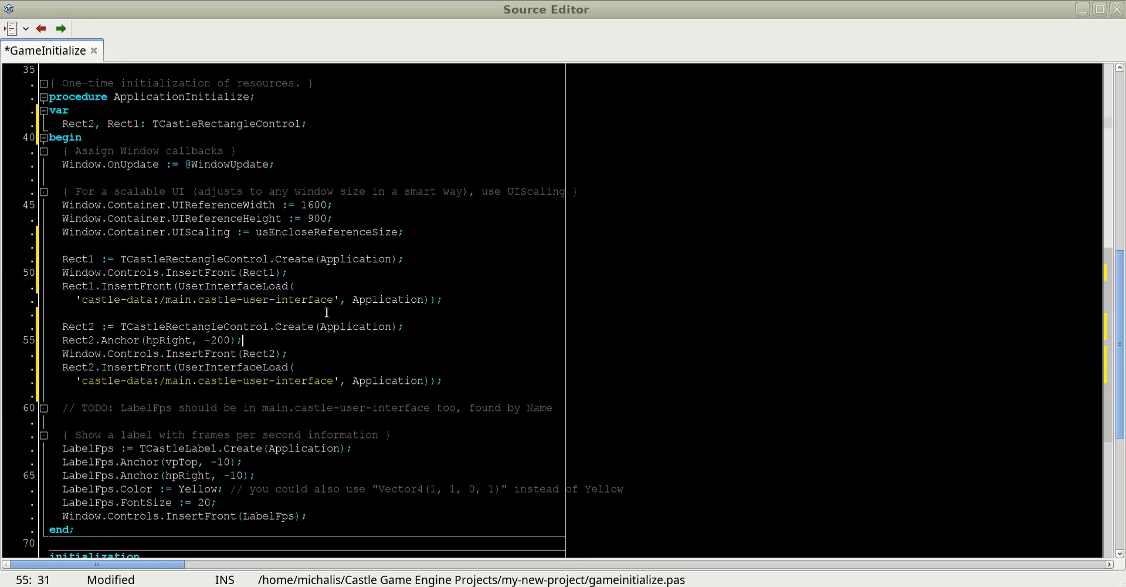